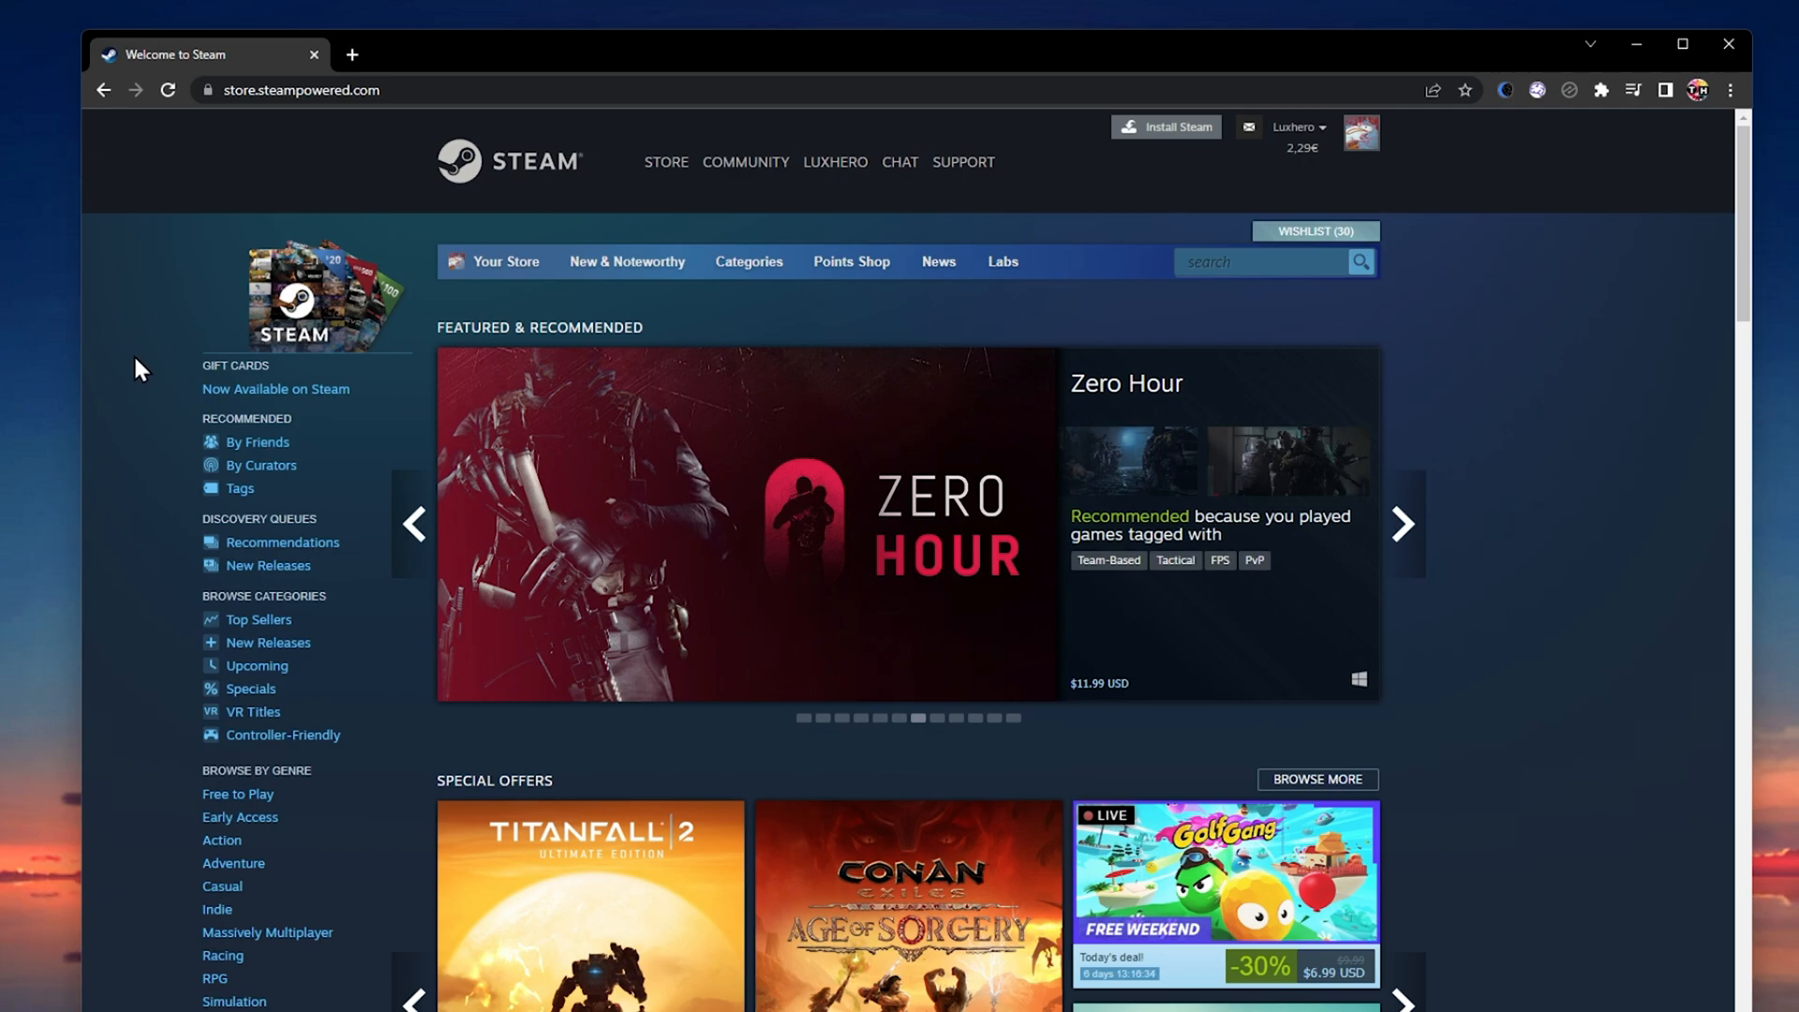
Step: Browse the Steam store front page and bring up Chrome's three-dot menu
click(1402, 524)
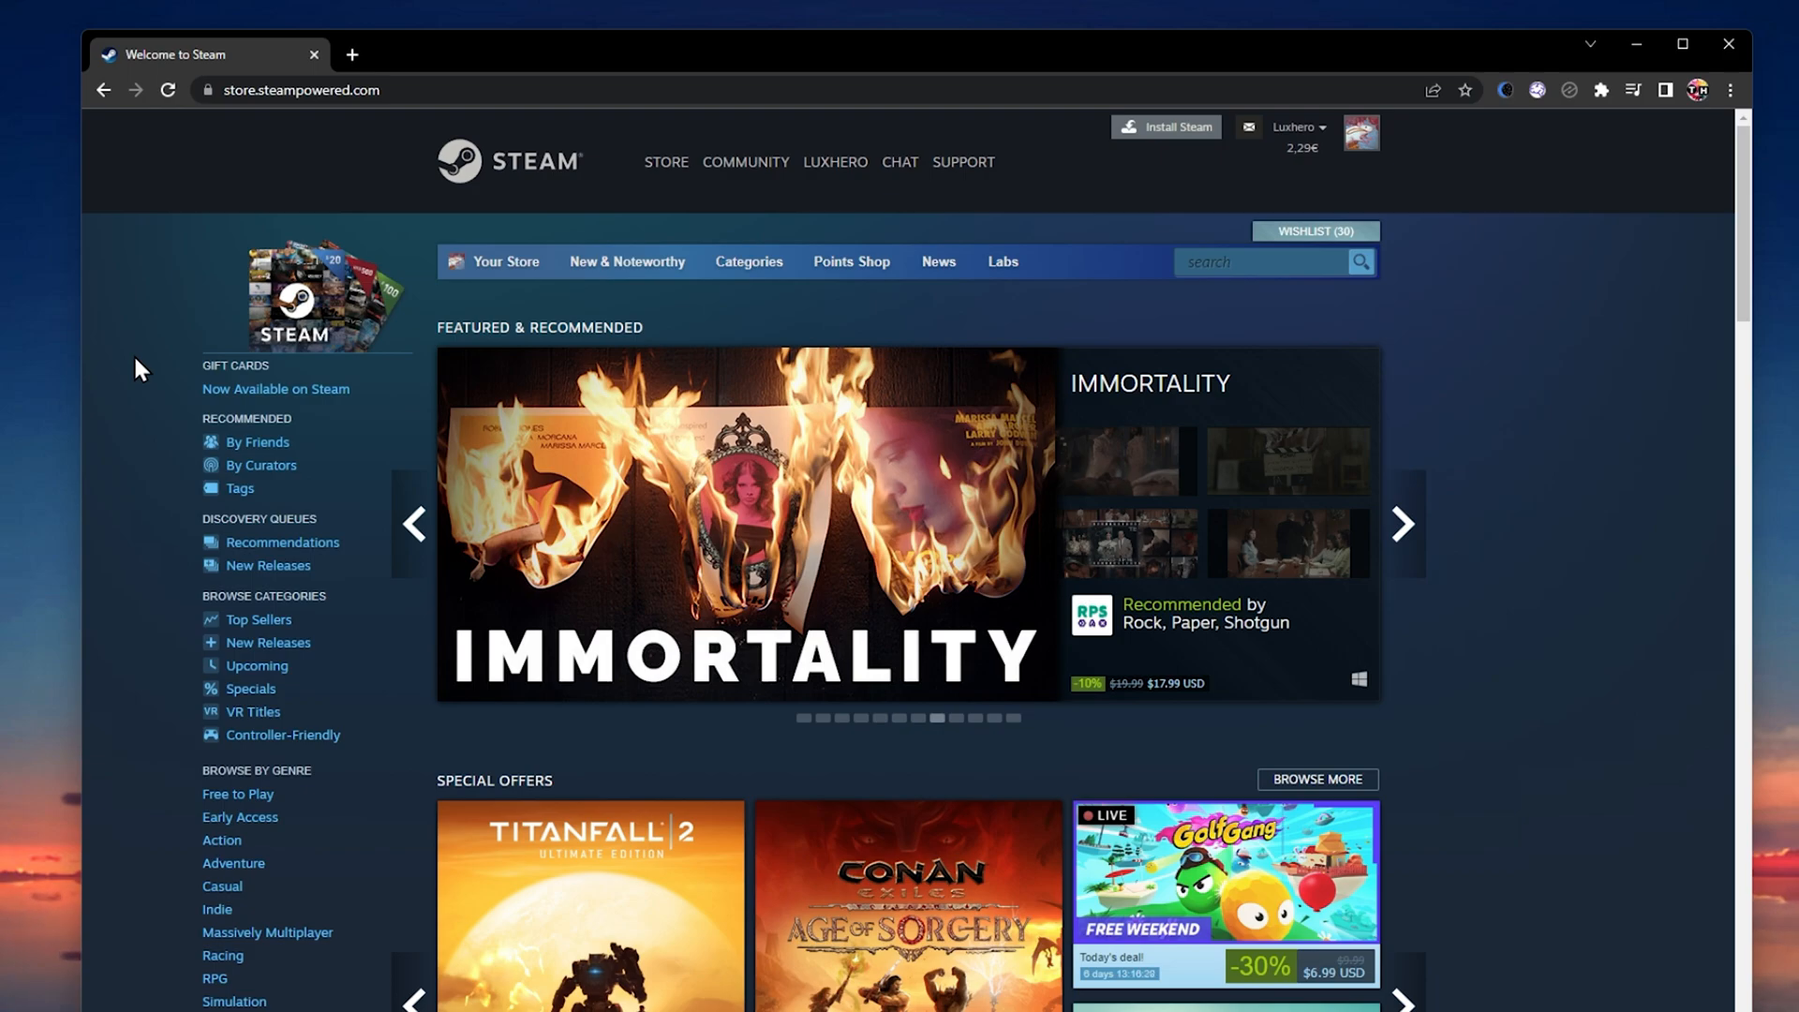
click(1402, 523)
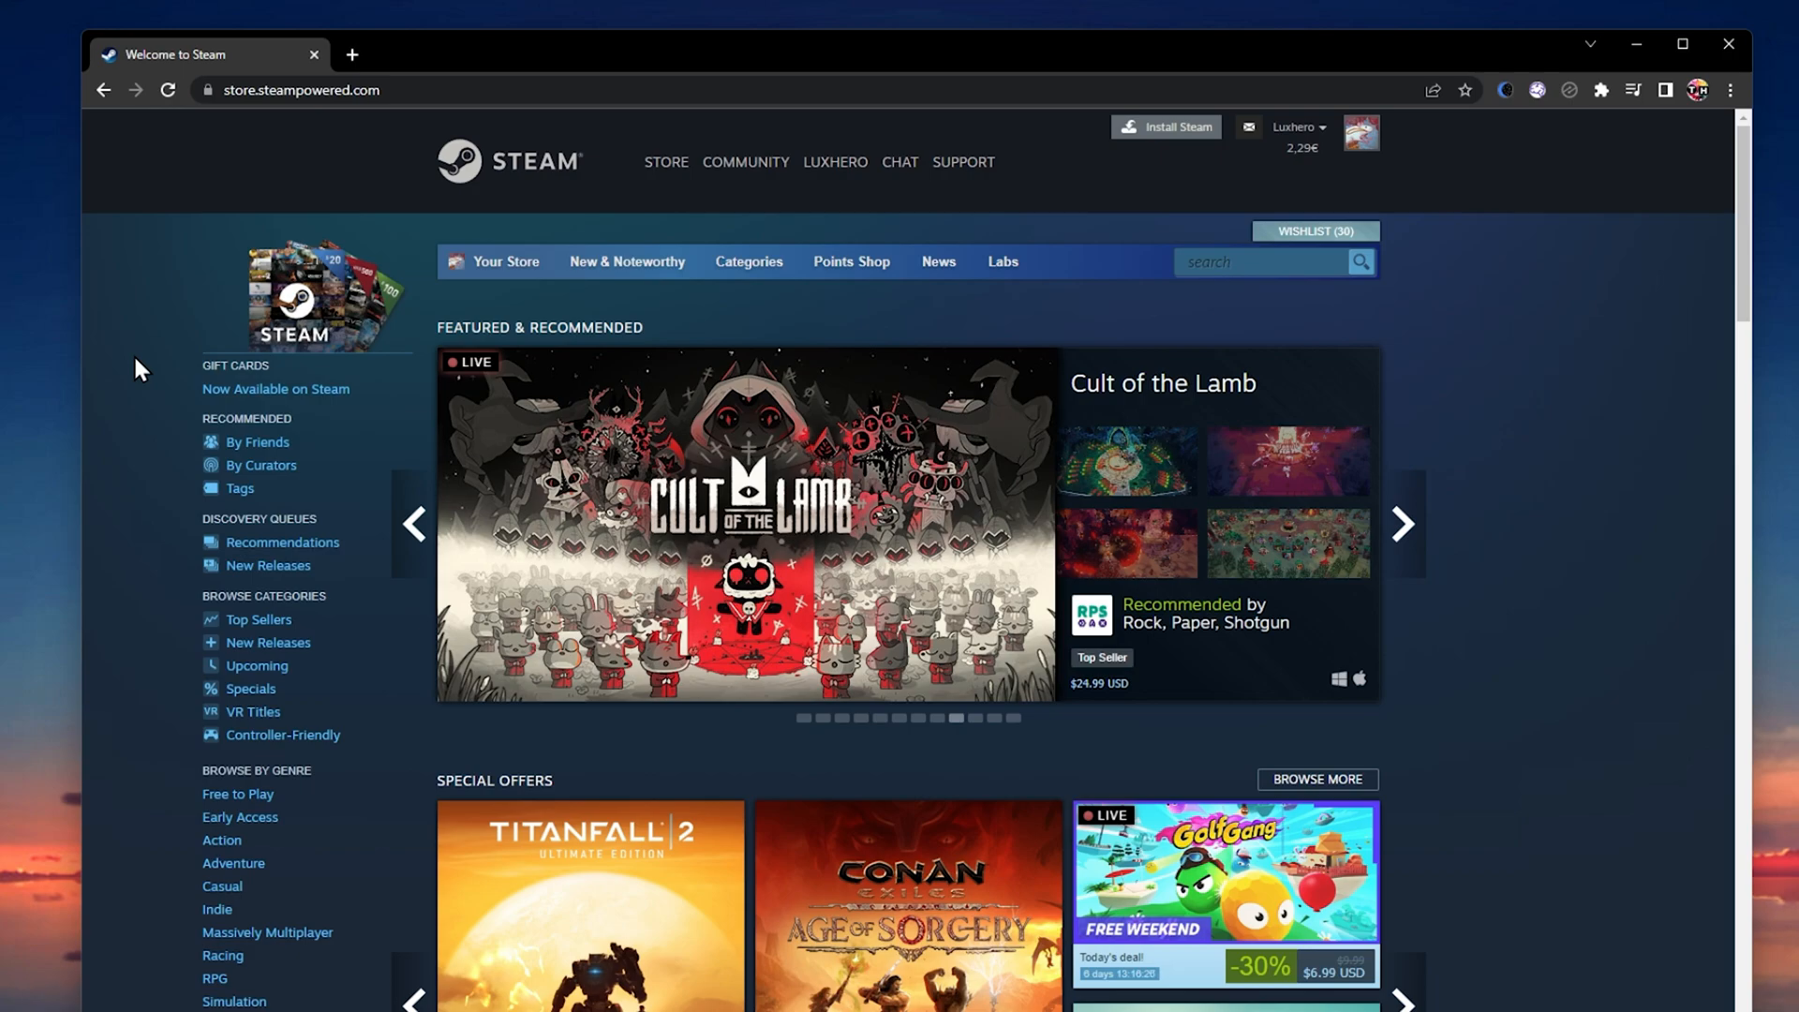
key(Super)
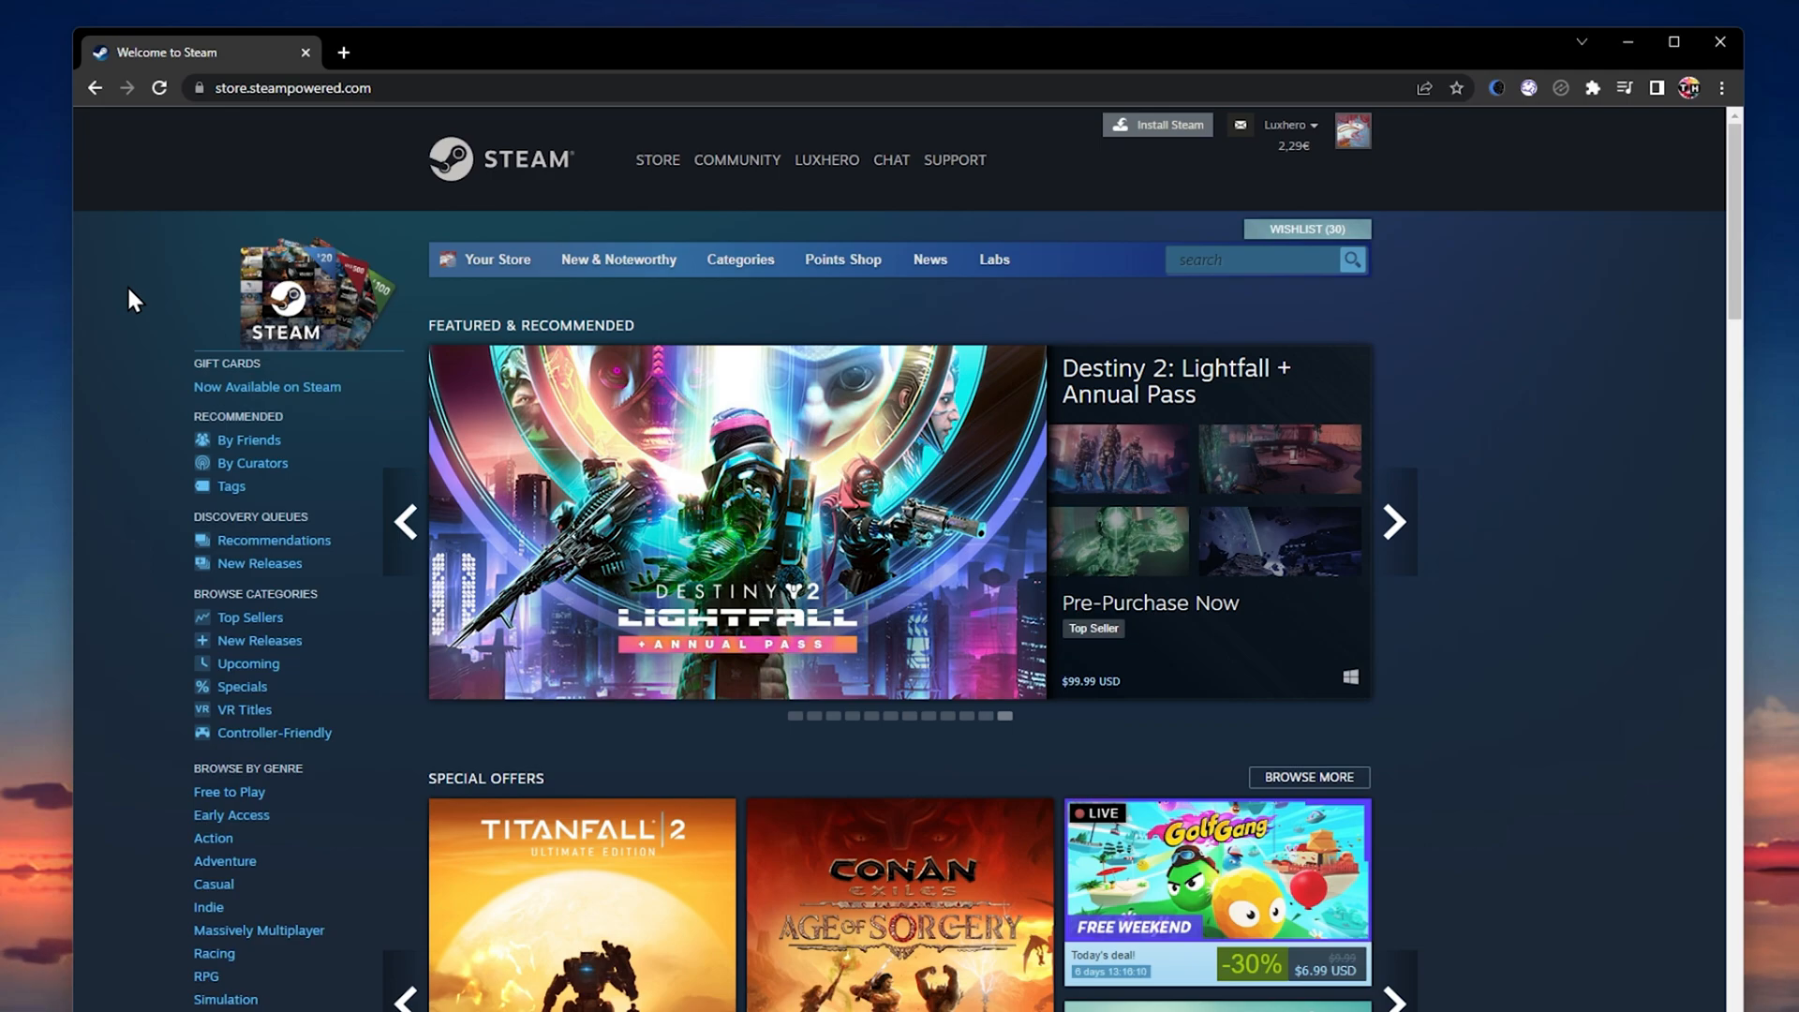
click(1720, 88)
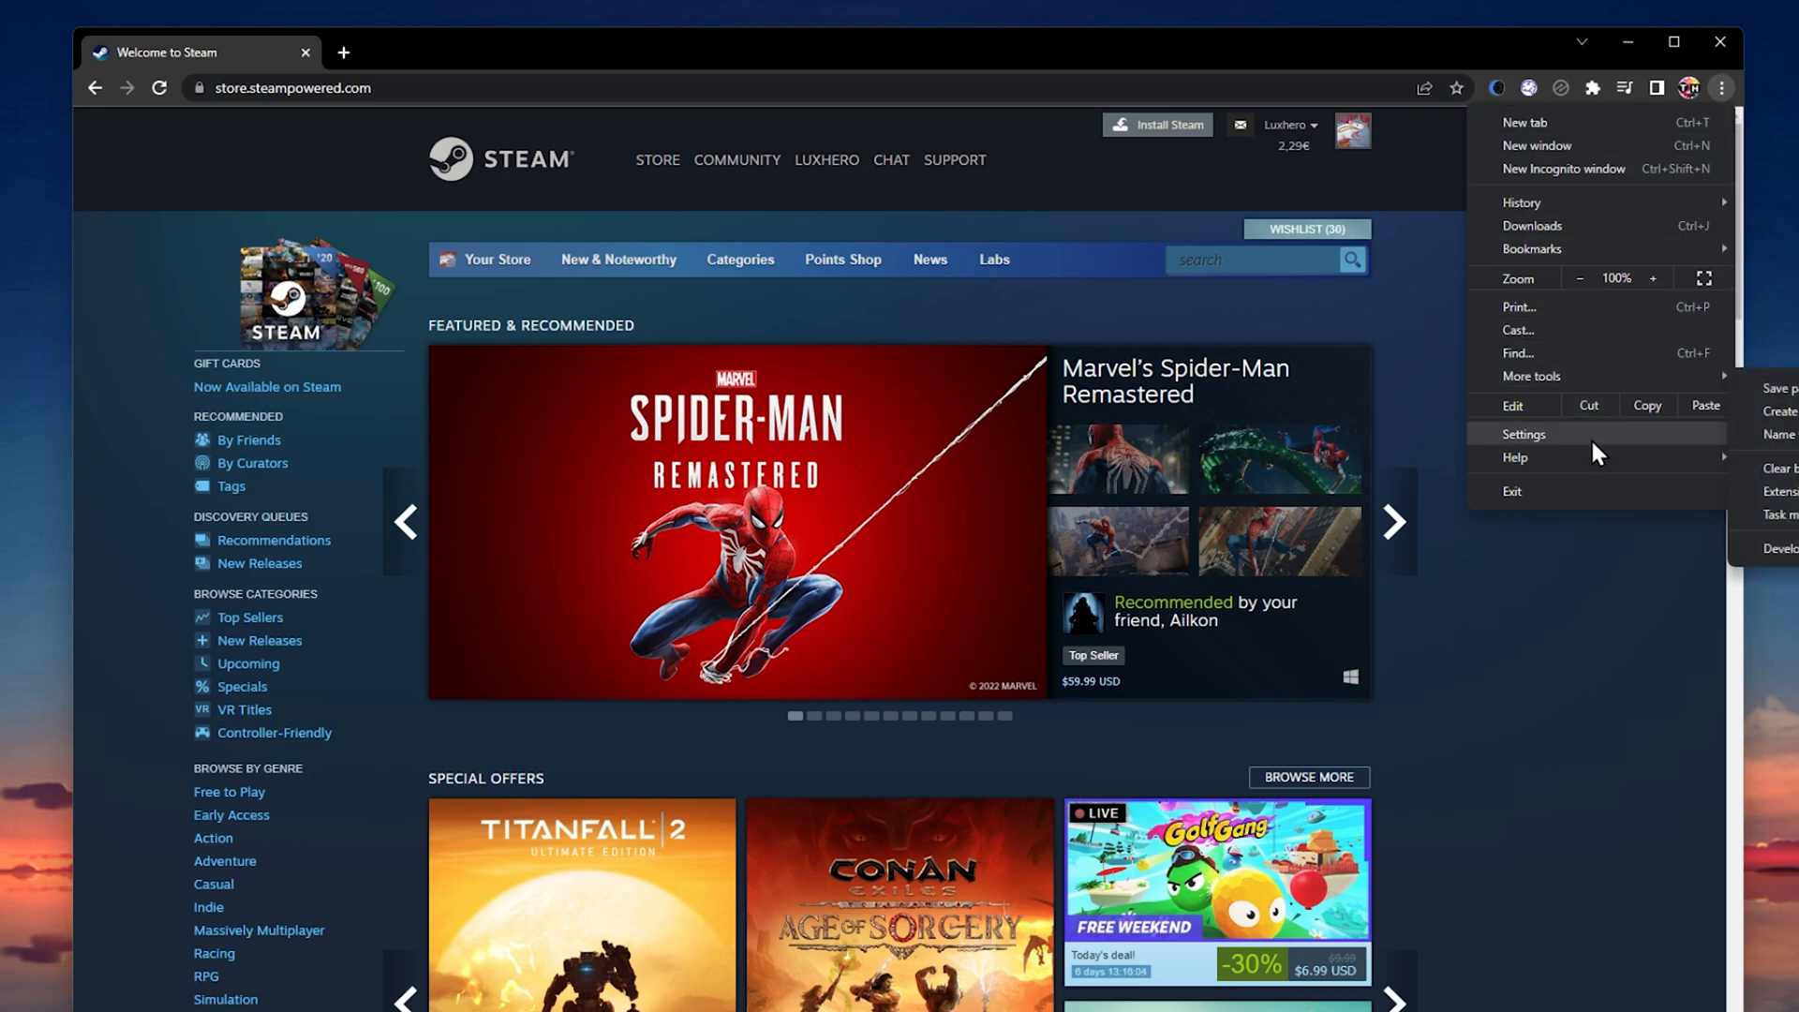
Step: Reach the Clear browsing data dialog via Settings > Privacy and security
click(1524, 433)
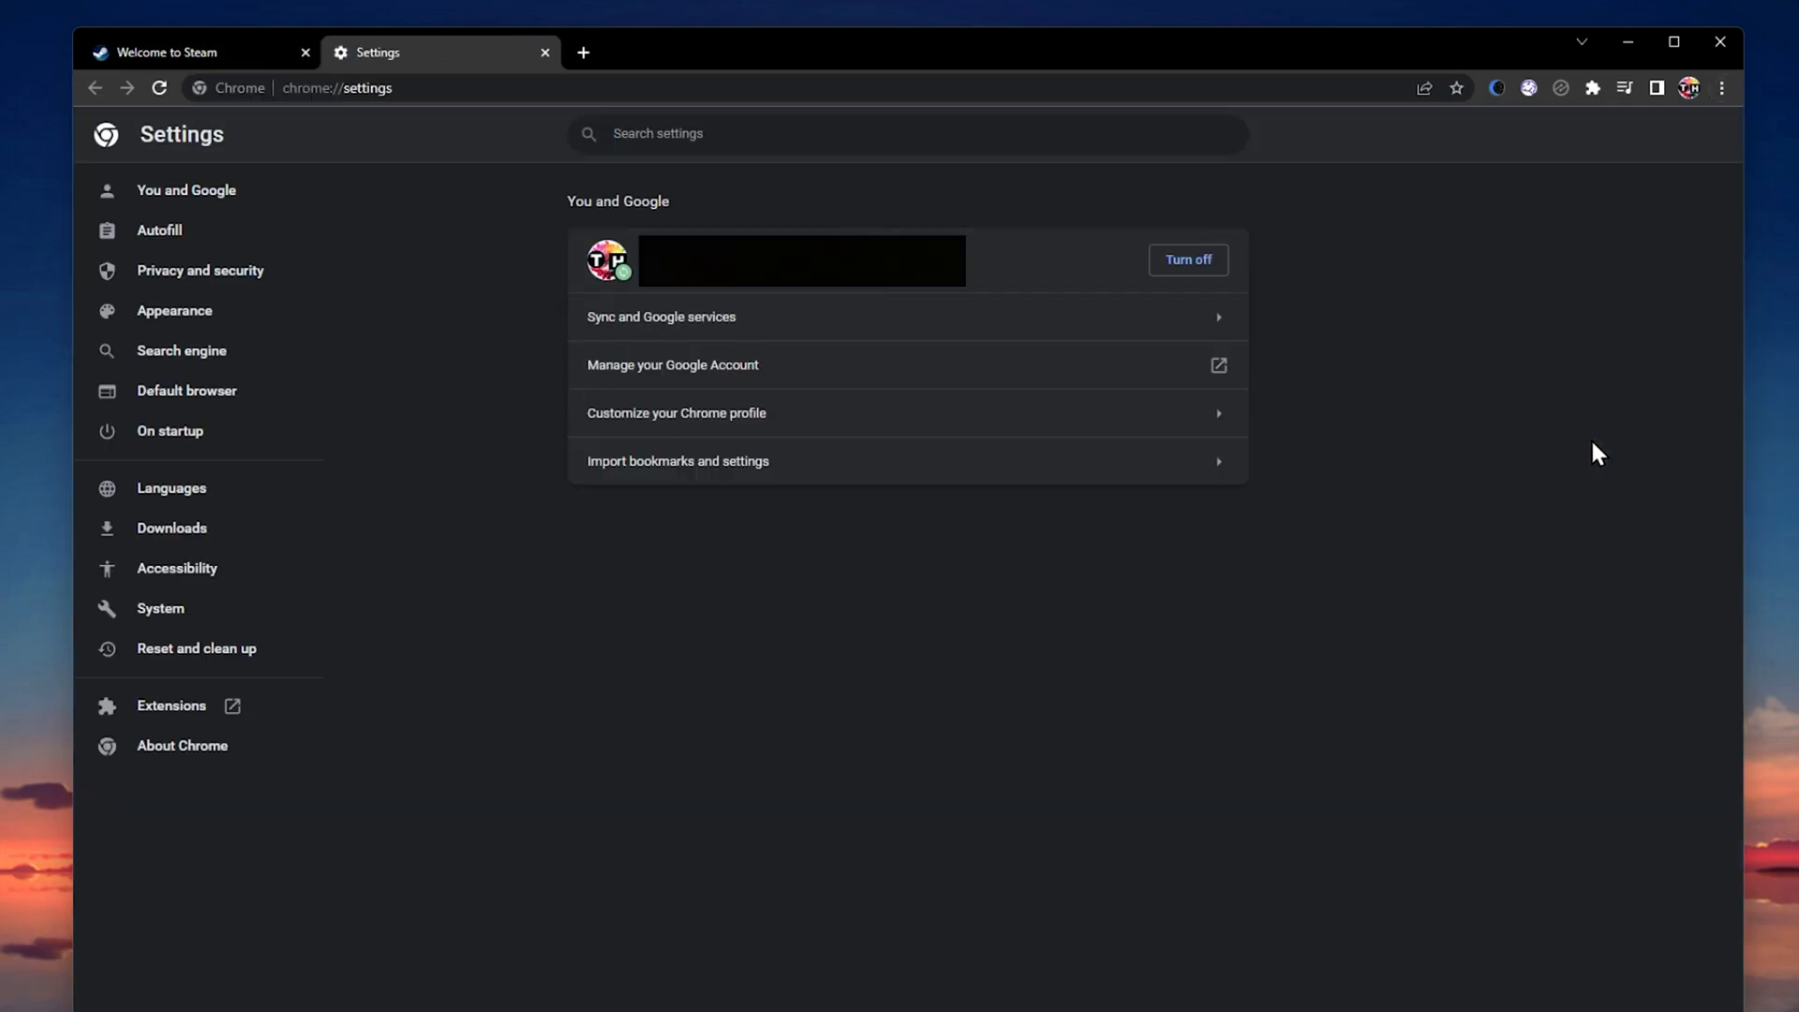
click(200, 270)
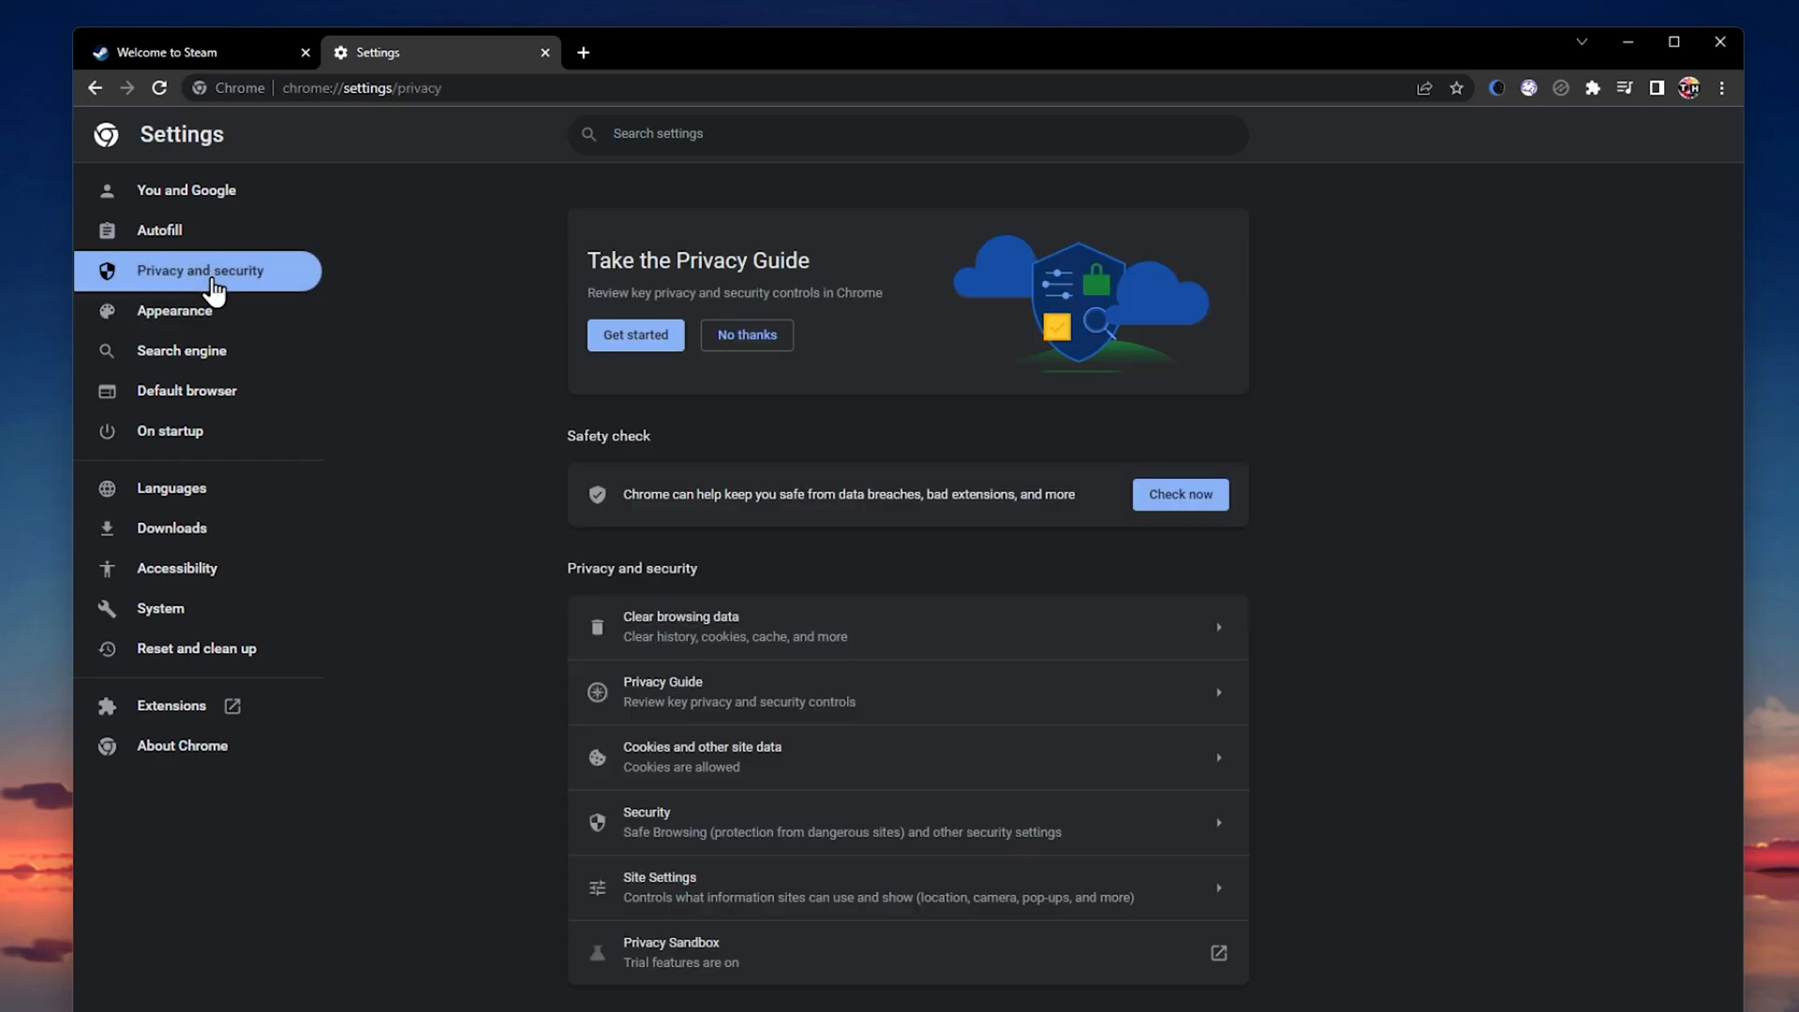
click(679, 626)
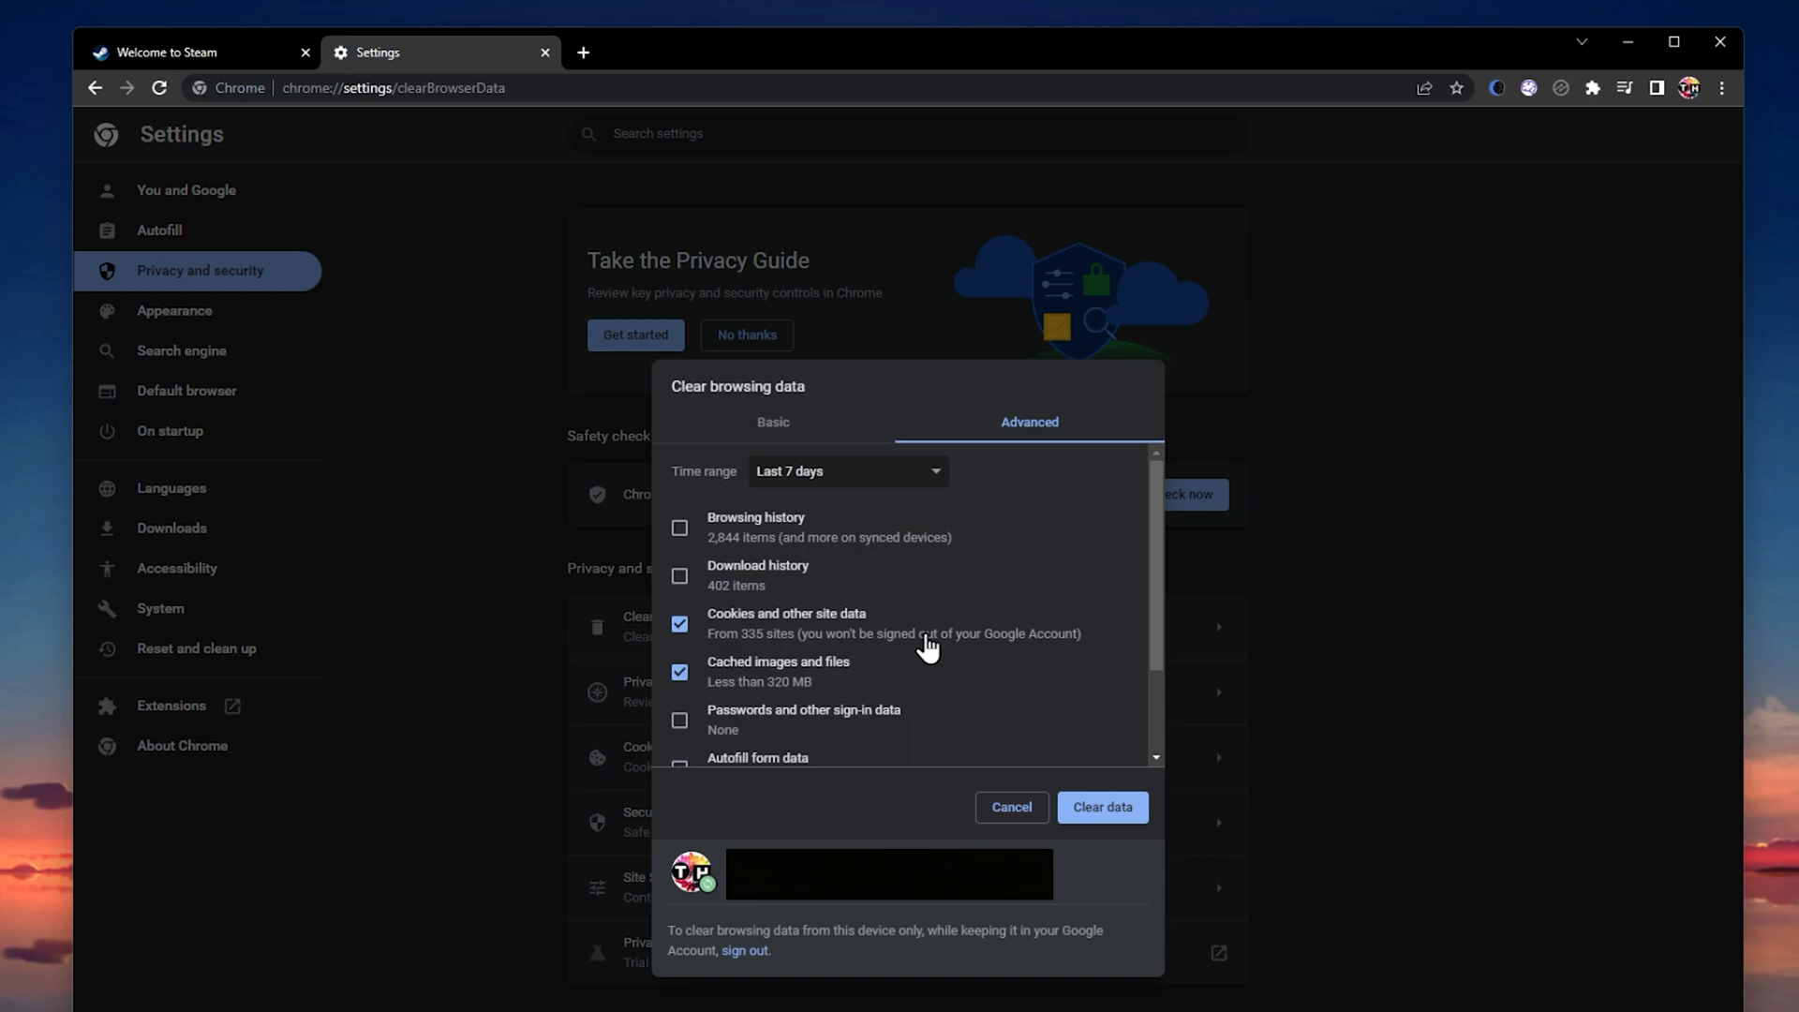
Step: Clear the last 7 days of cookies only (cached images unticked), then close the Settings tab
click(847, 471)
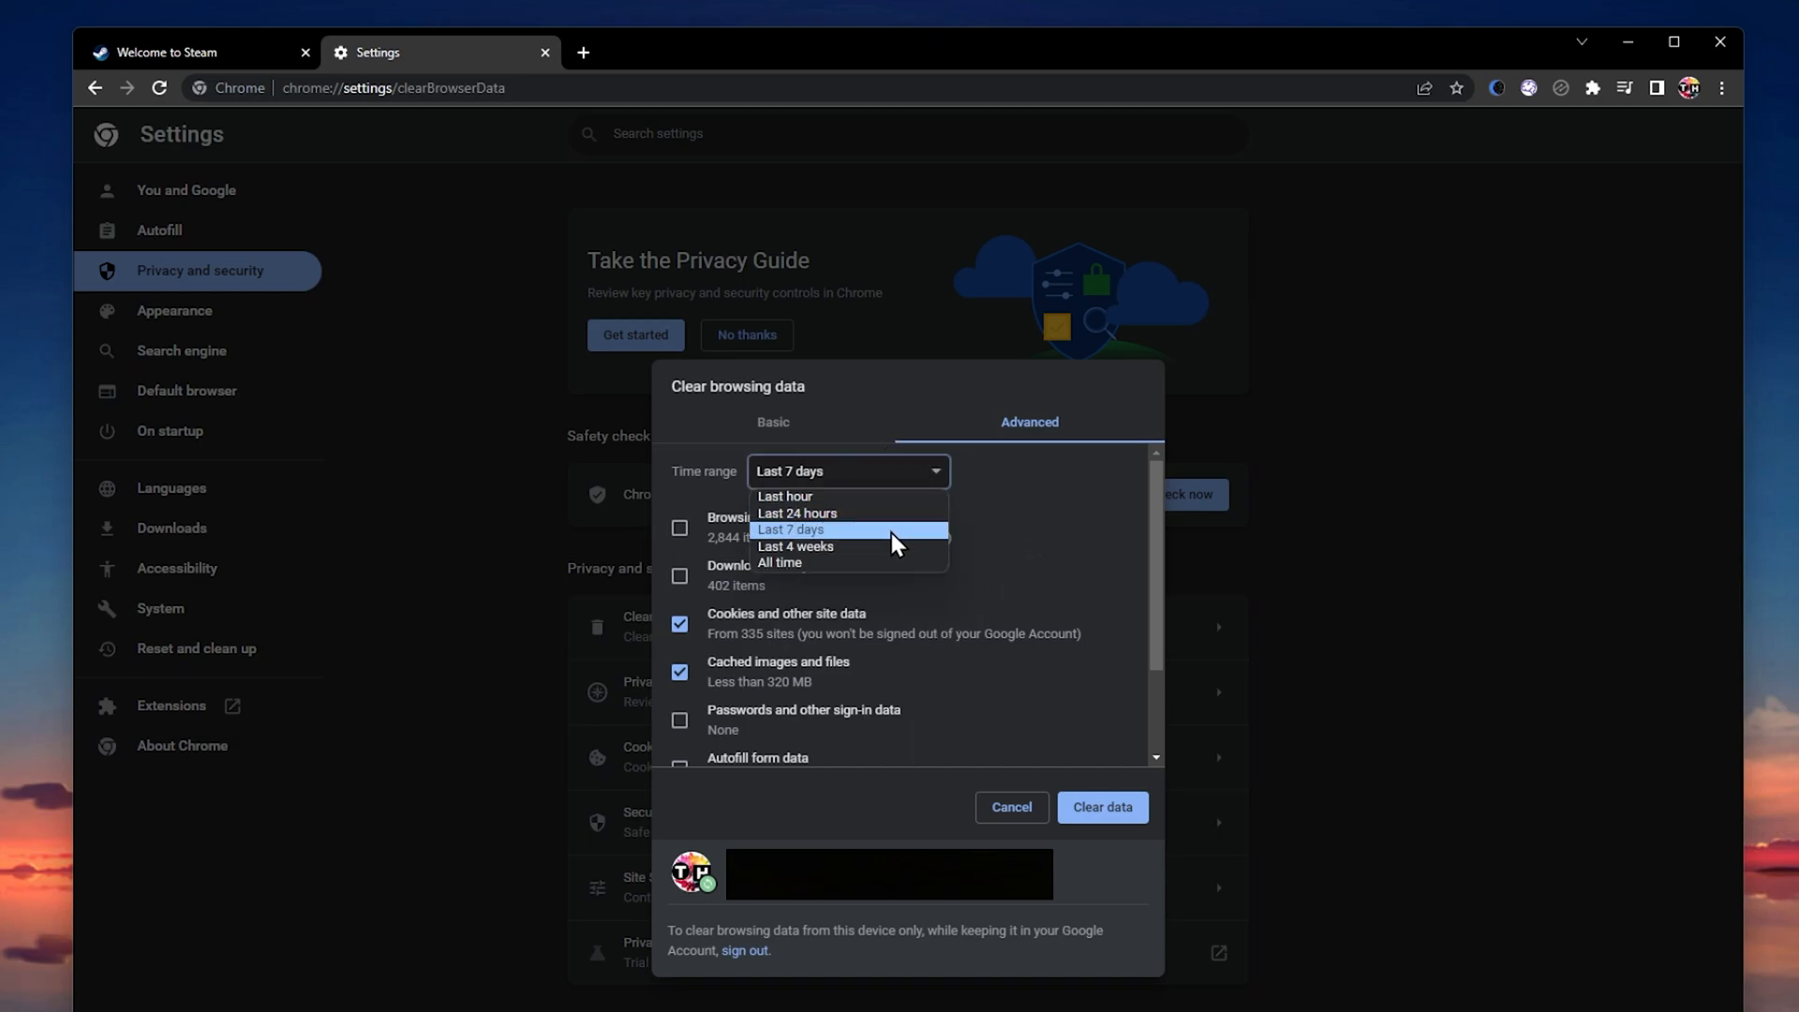
click(789, 529)
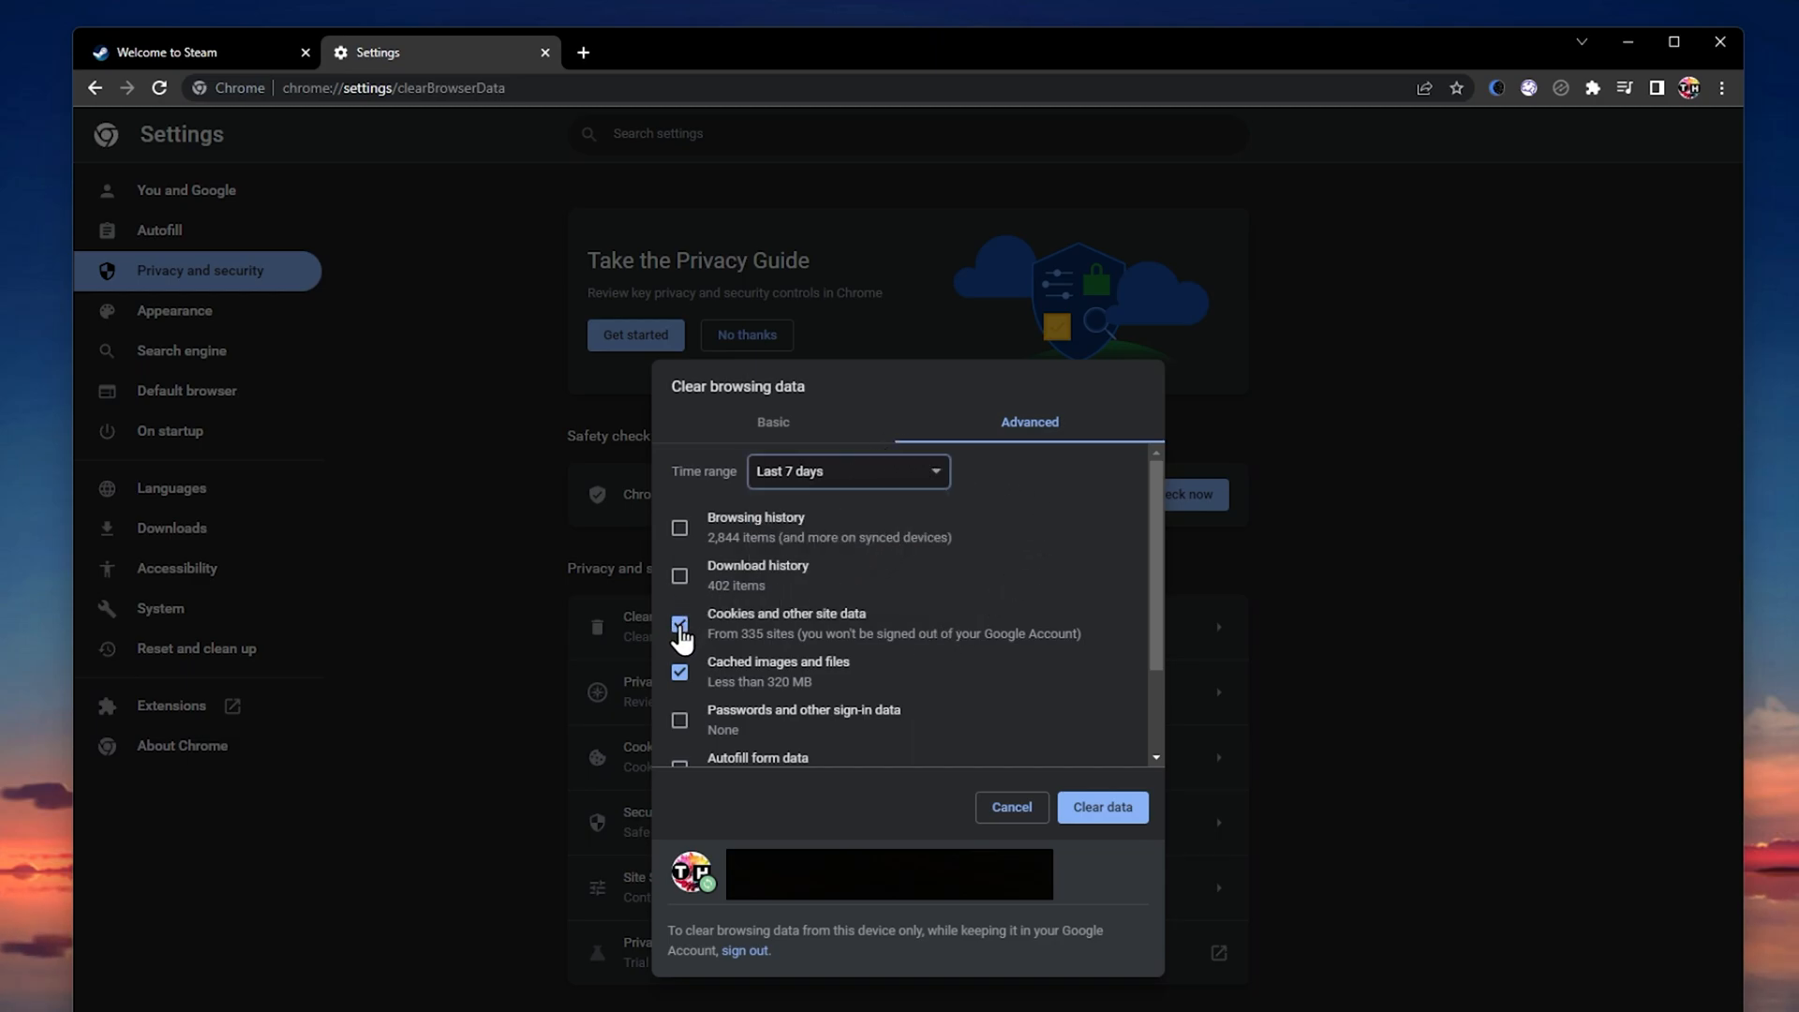
click(679, 671)
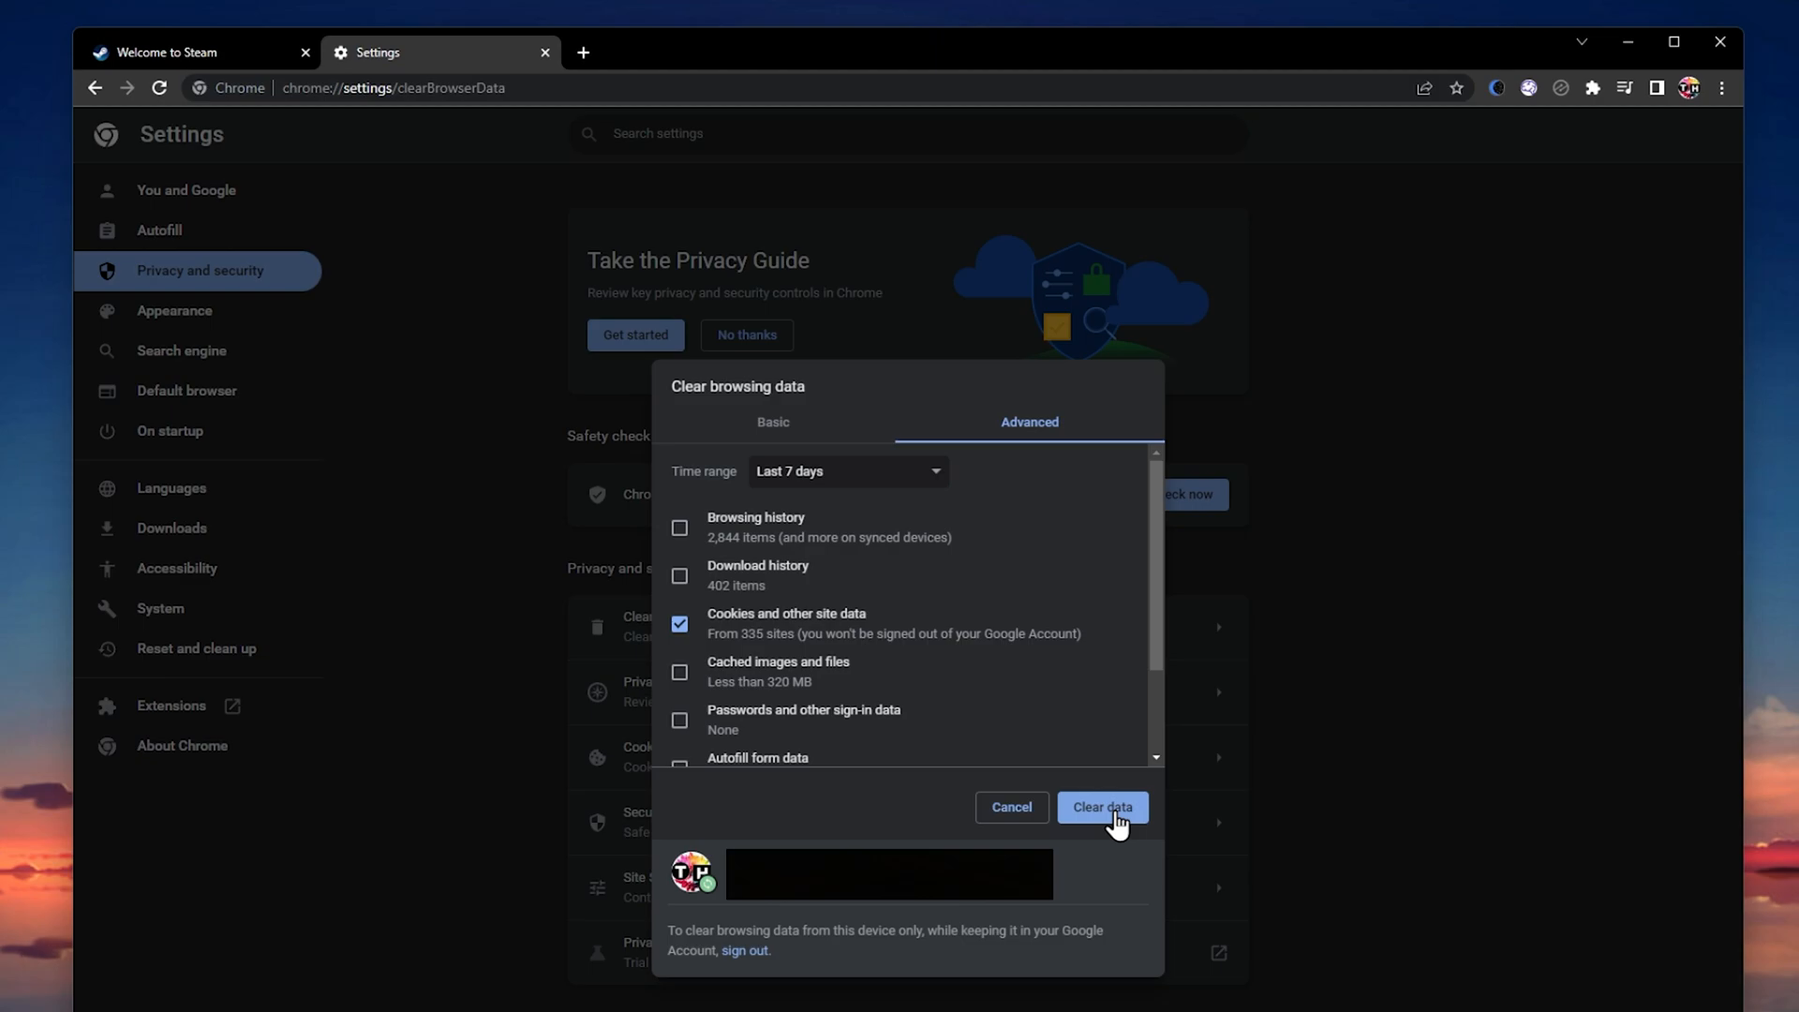
click(1100, 806)
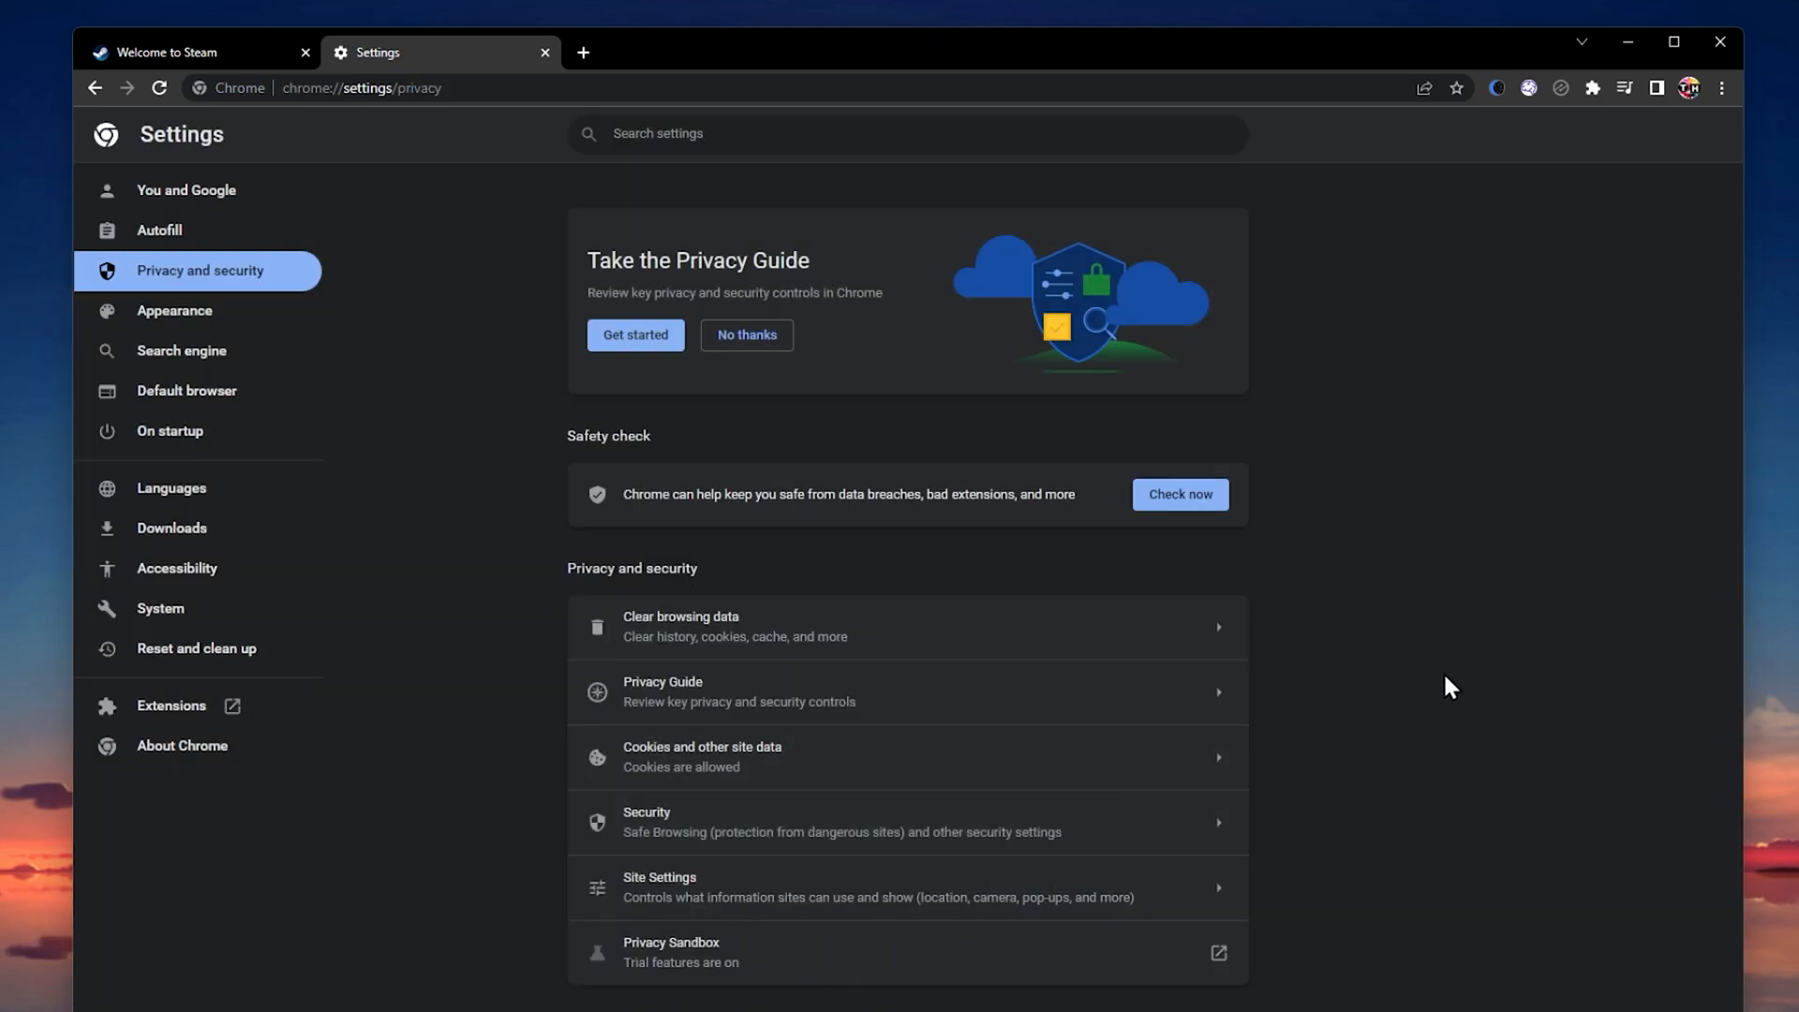
mouse_move(1355, 688)
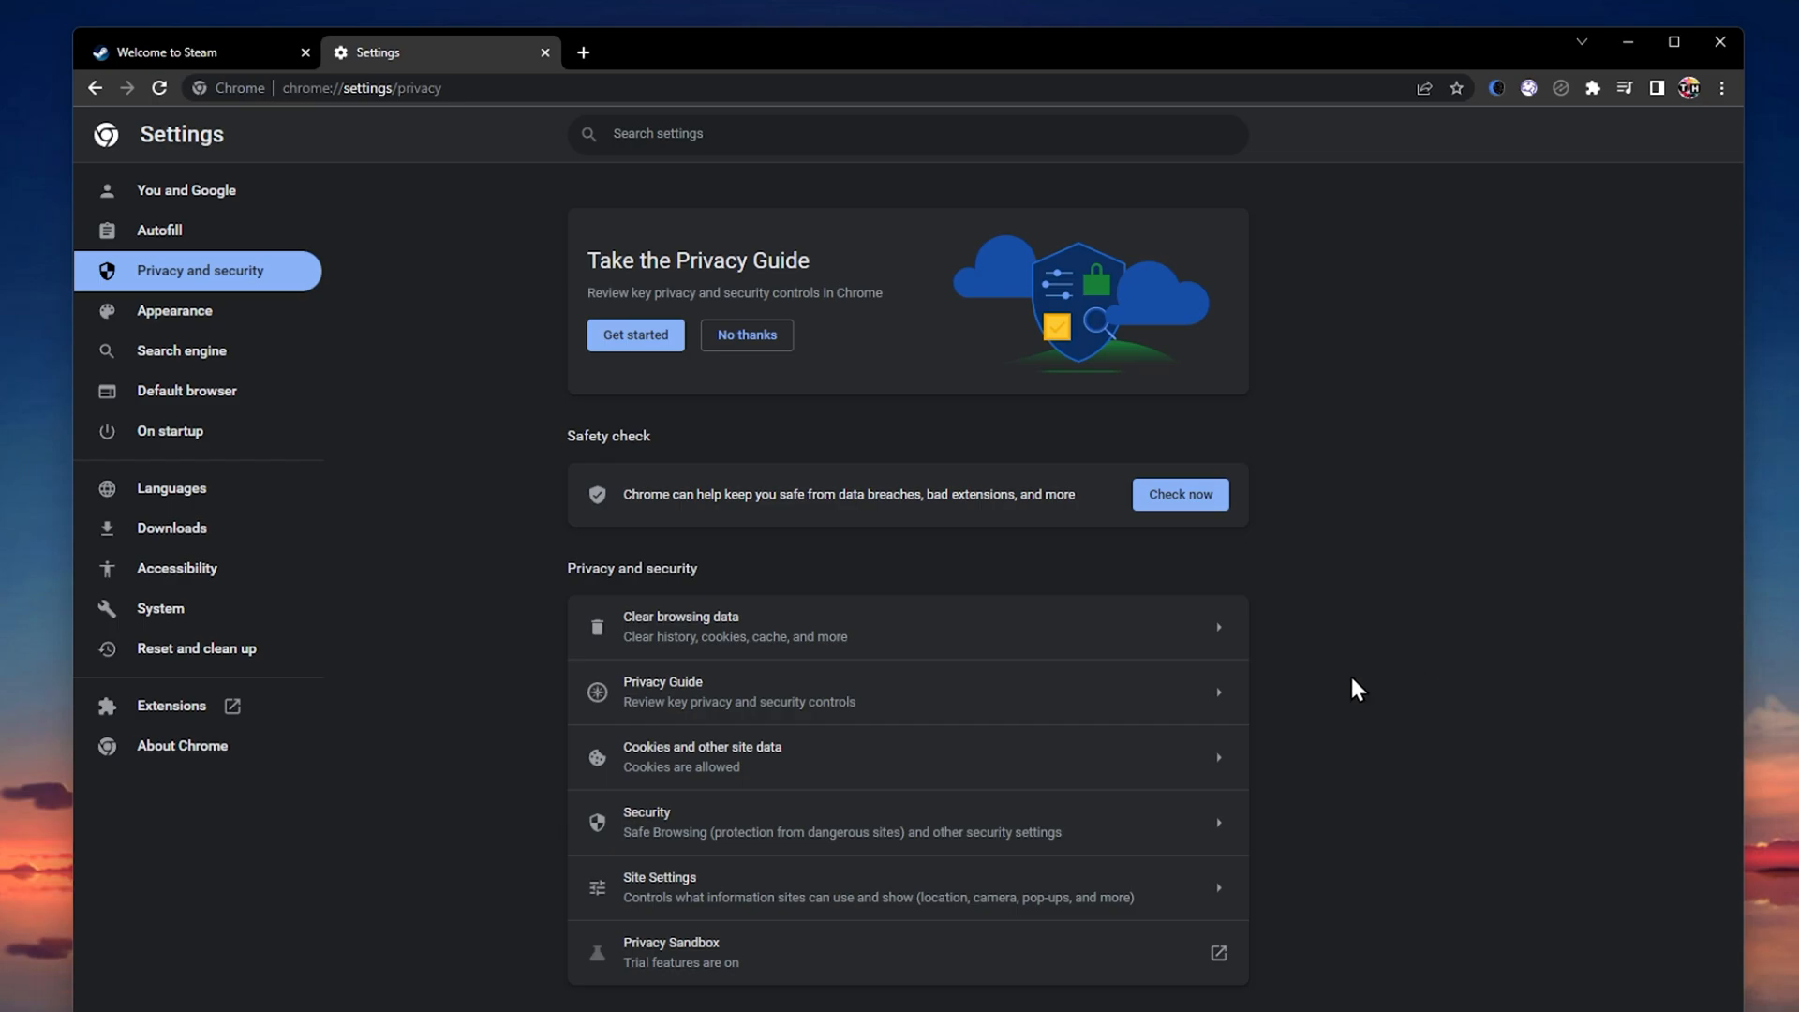
click(546, 52)
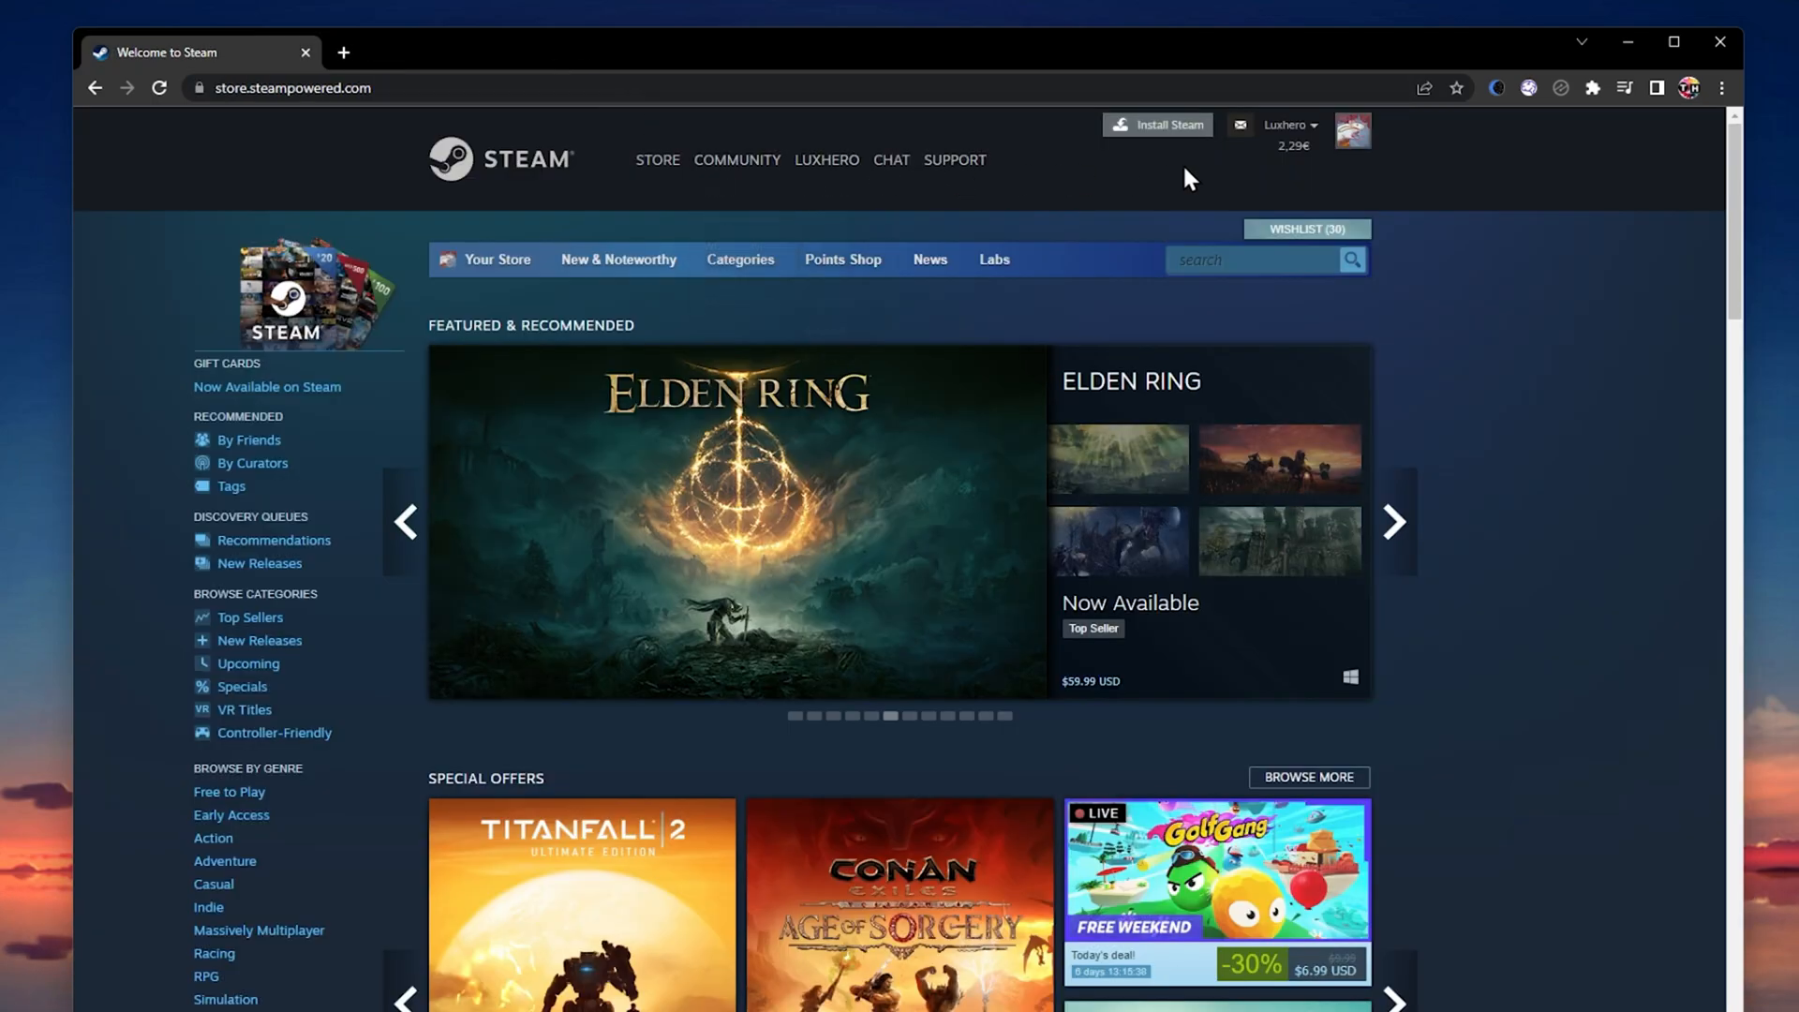
Step: Scroll through the Steam store front page and bring up the account name dropdown
scroll(down, 3)
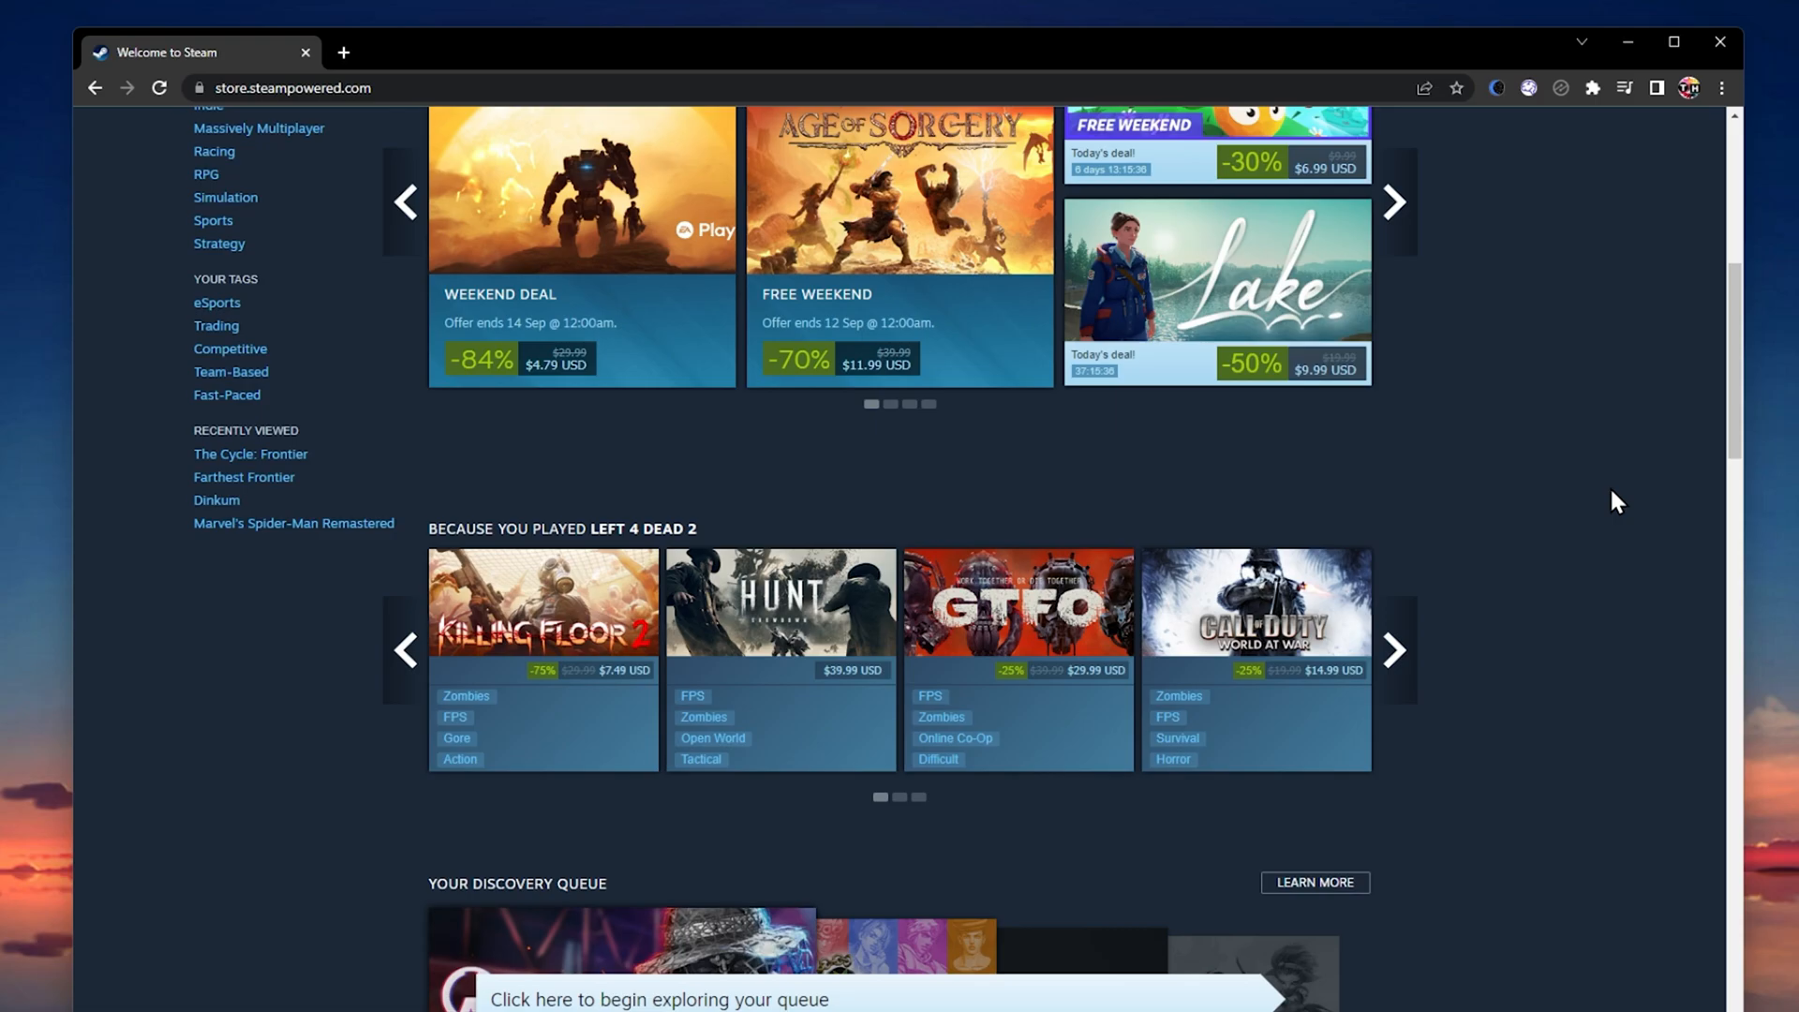
scroll(up, 3)
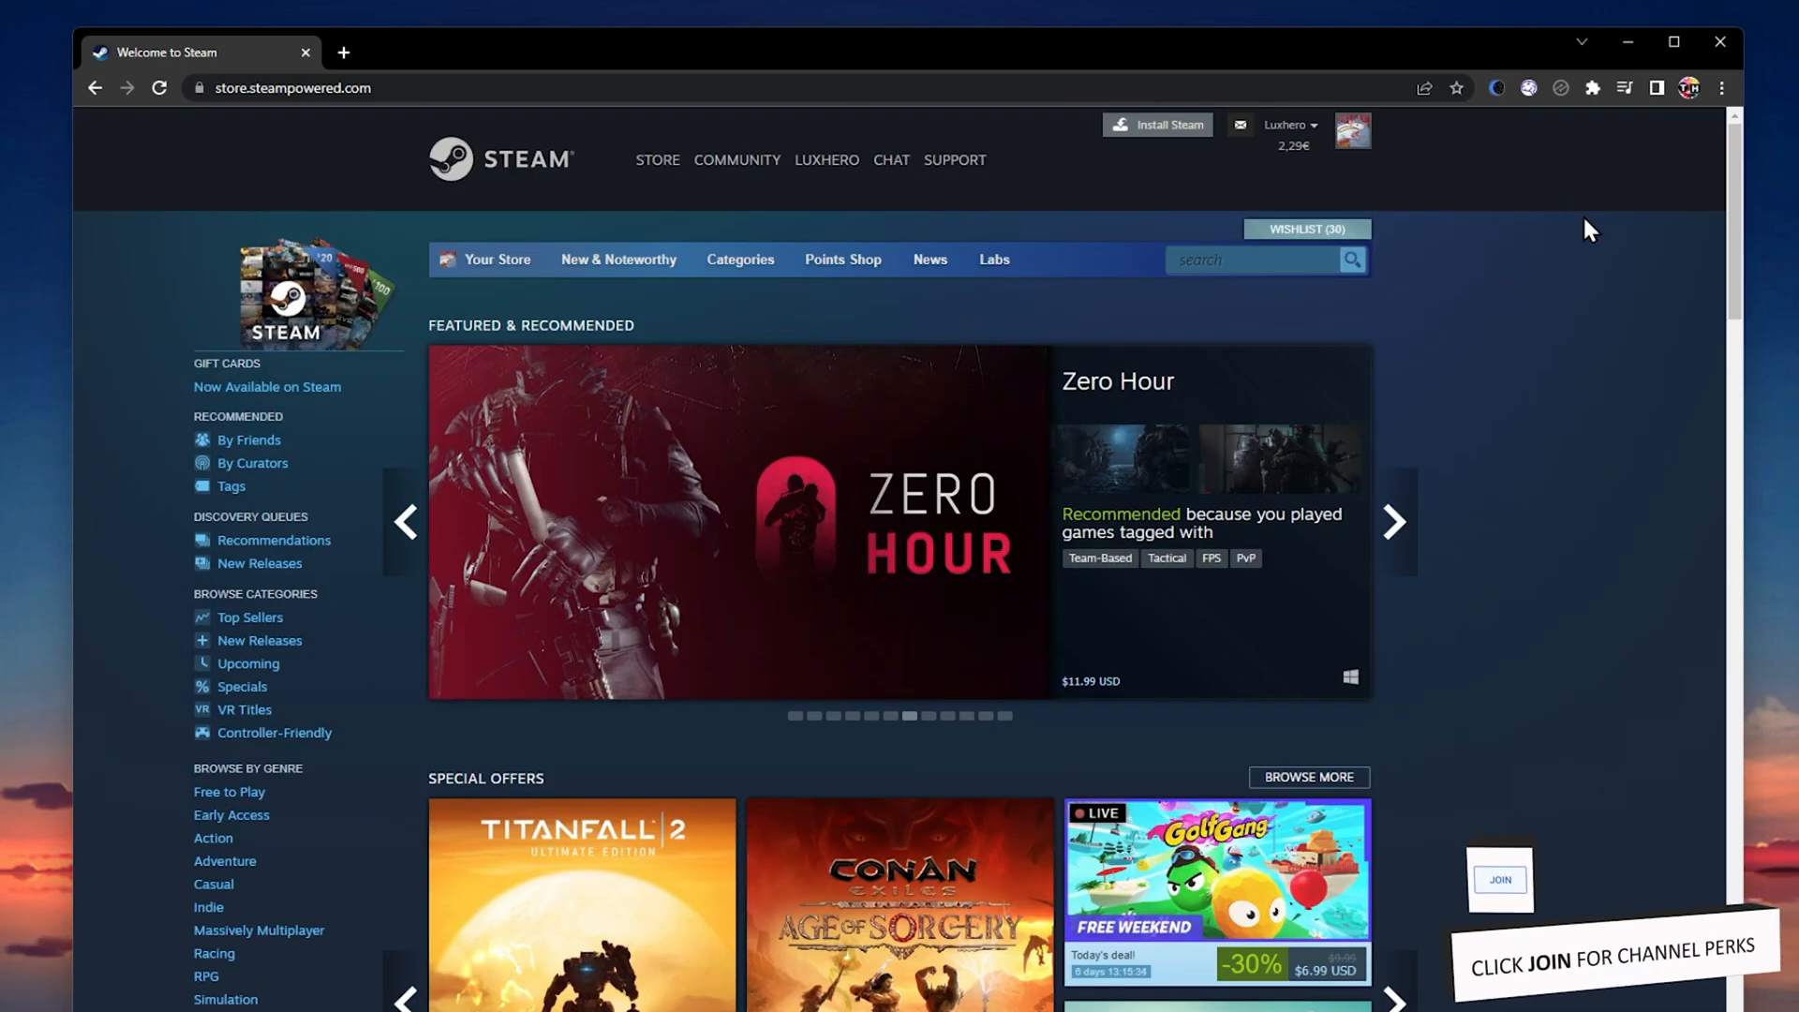
scroll(down, 3)
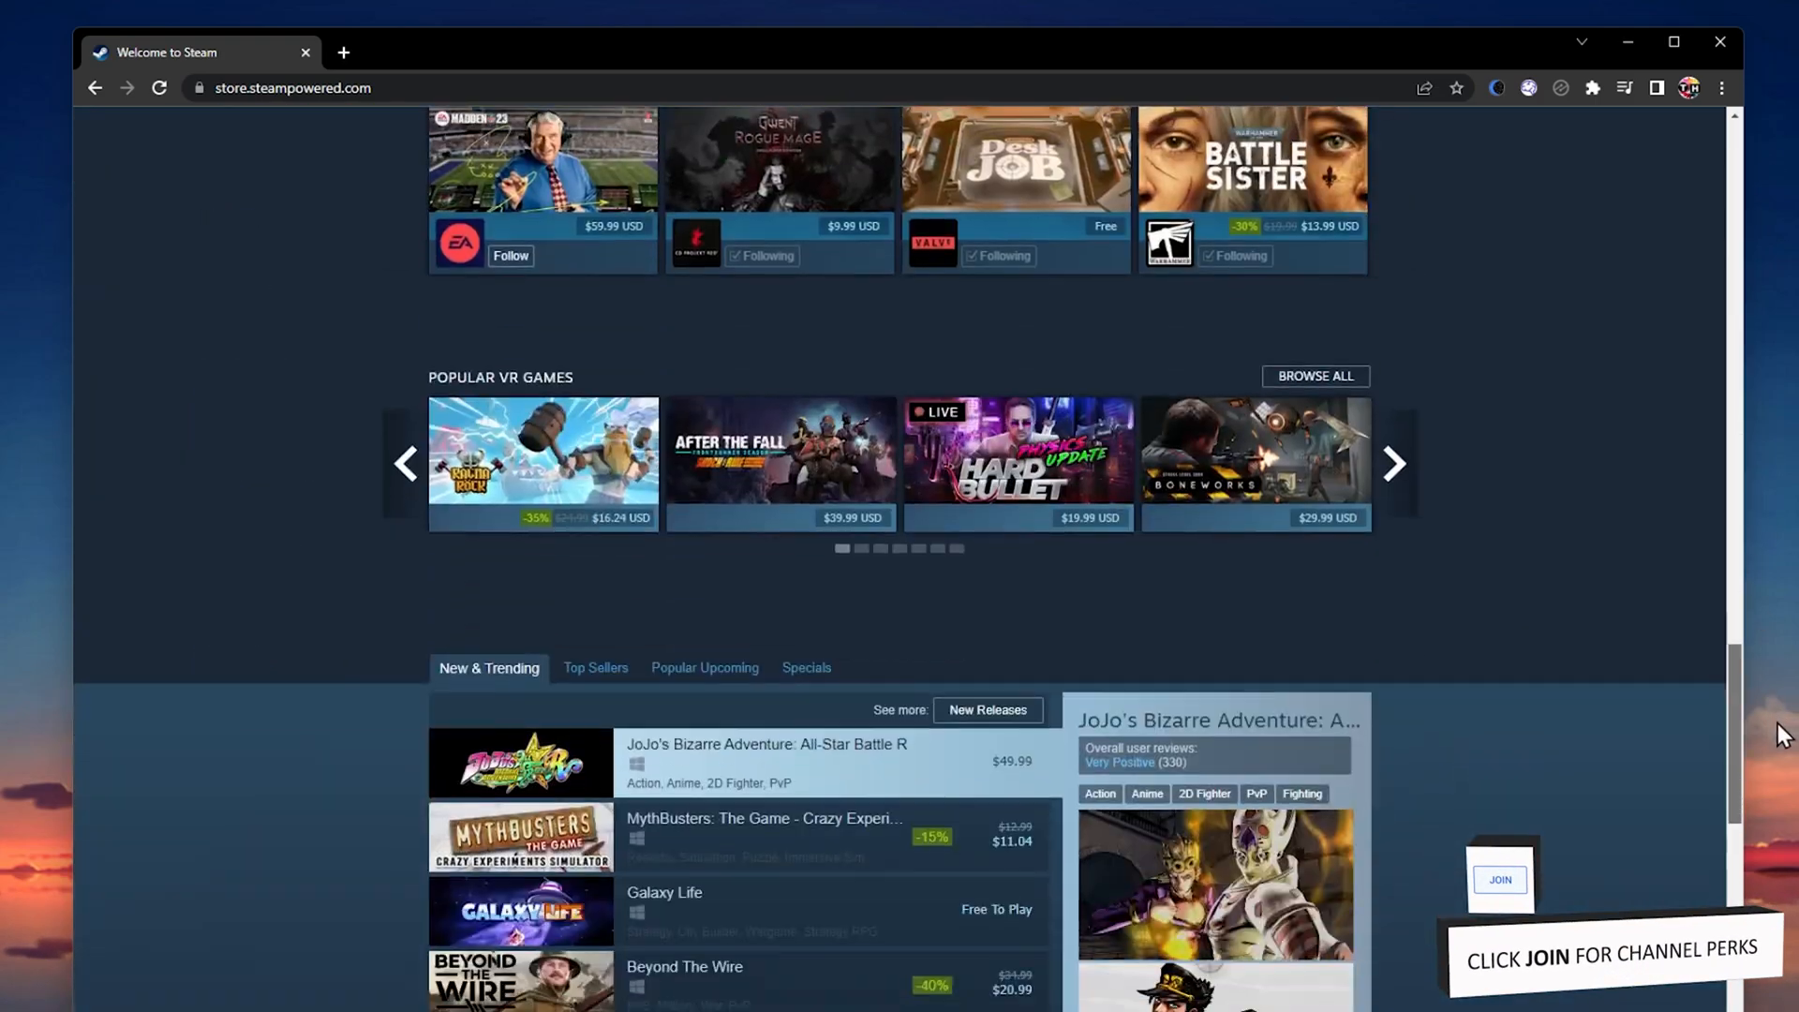
scroll(down, 3)
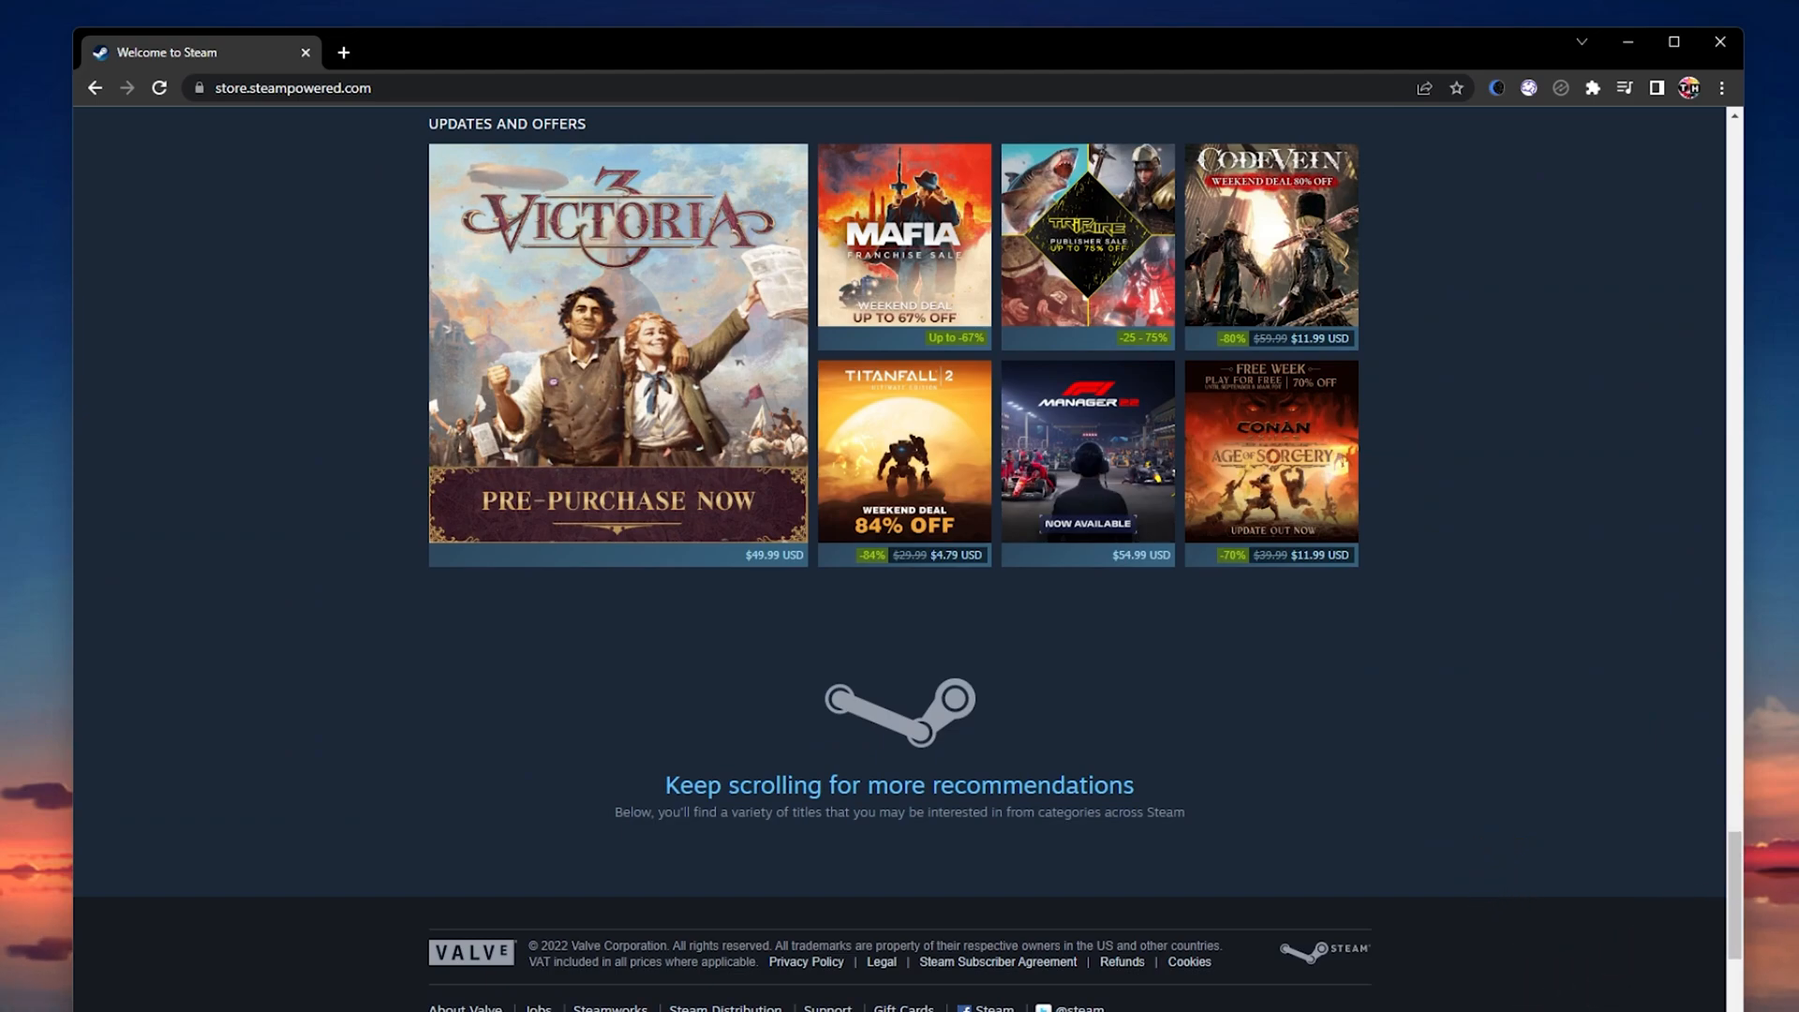
scroll(up, 3)
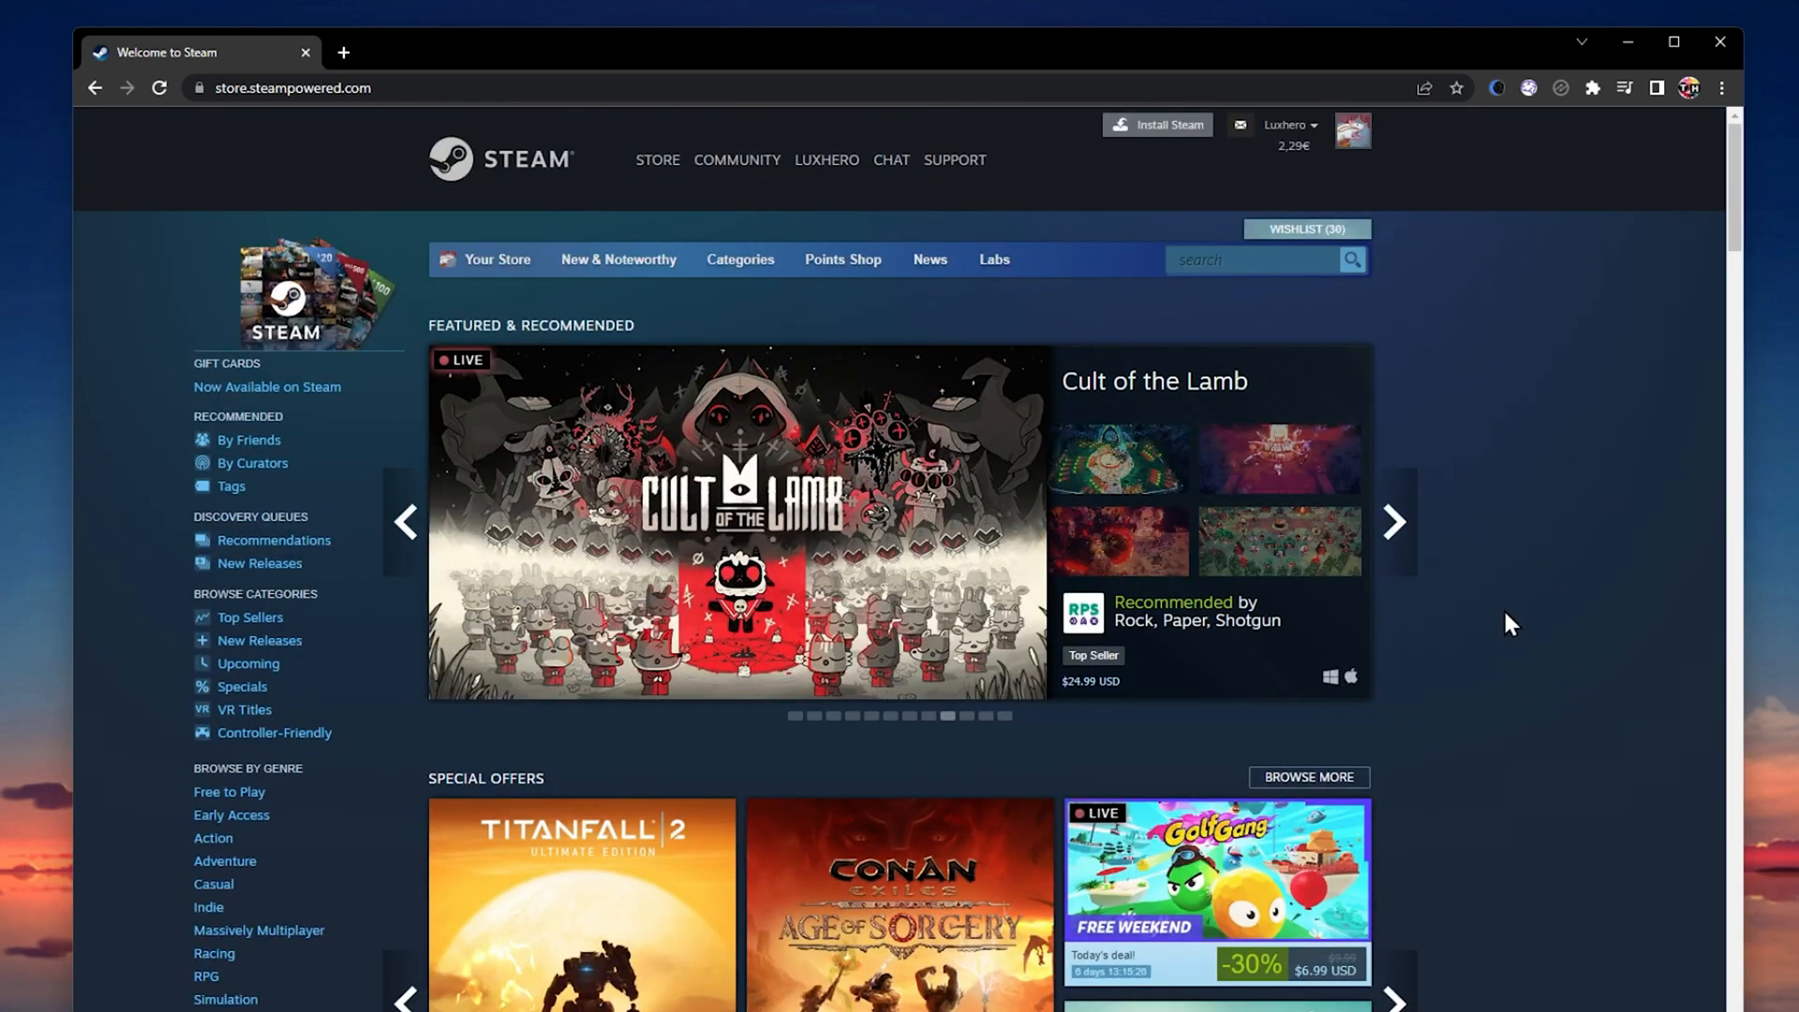
click(498, 161)
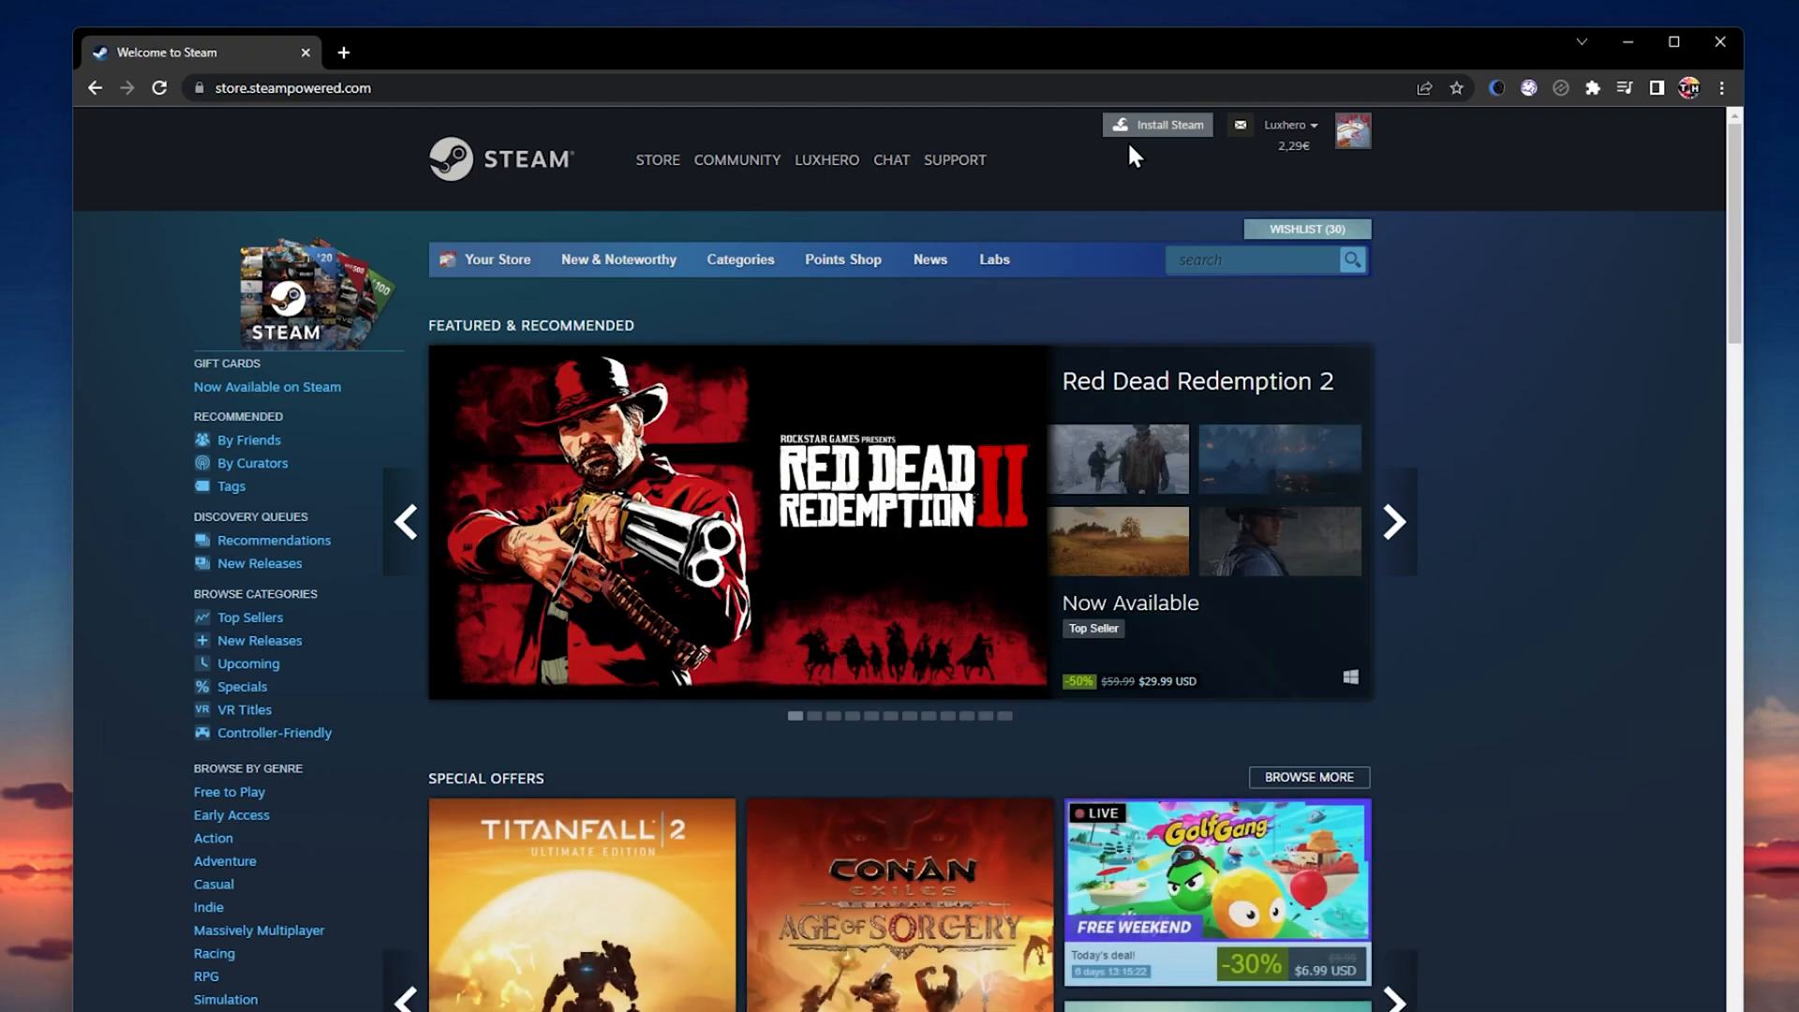
click(1286, 125)
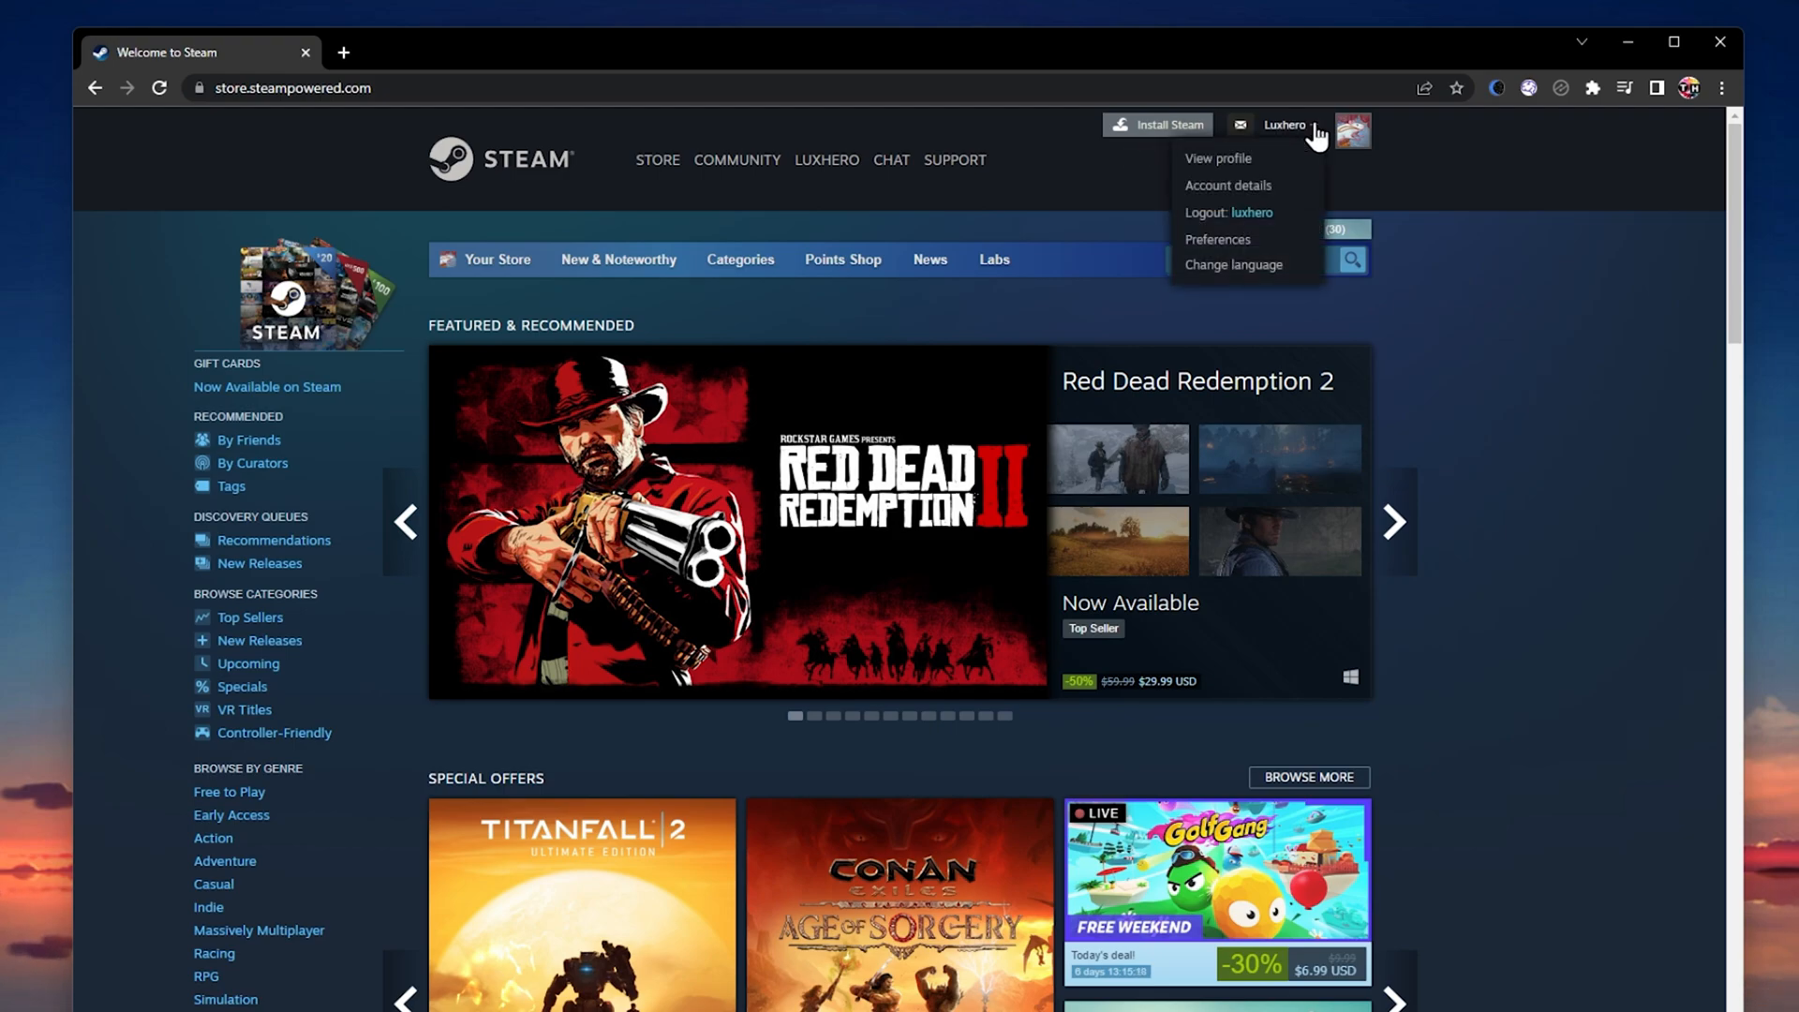
click(1233, 264)
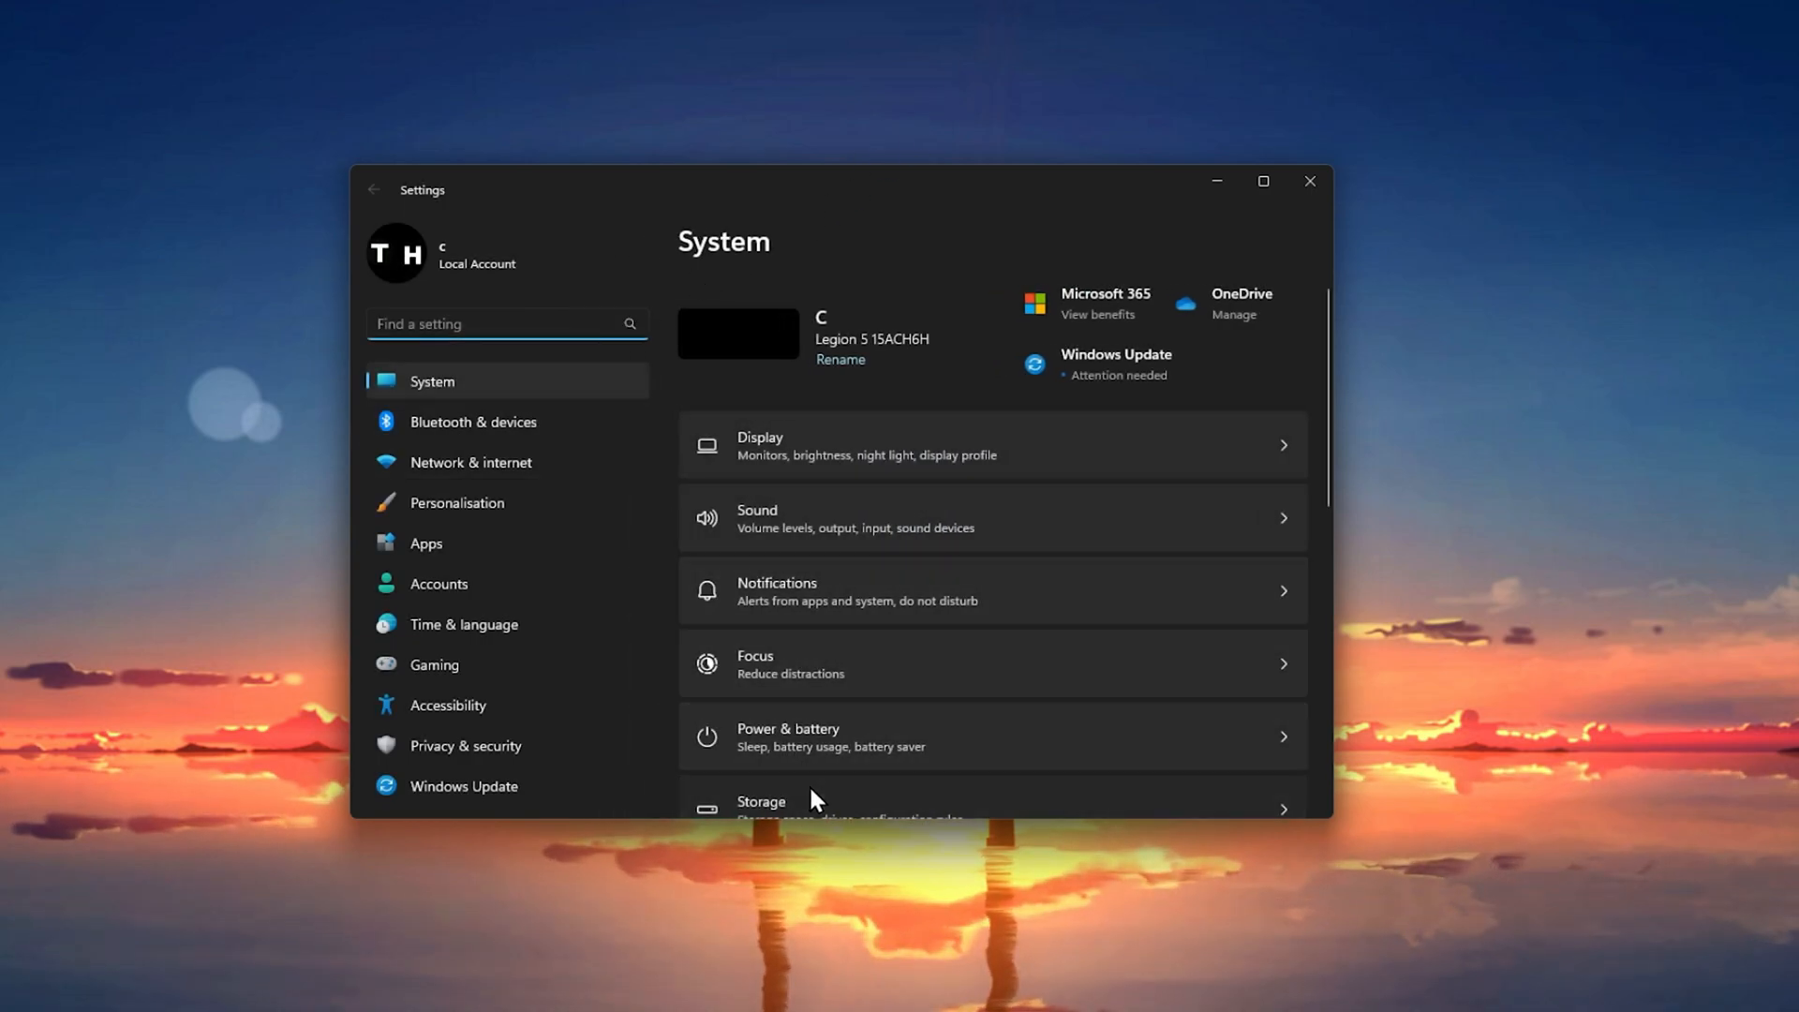
Step: Go to Storage > Temporary files and leave only the 7.54 GB Temporary files category ticked
click(805, 800)
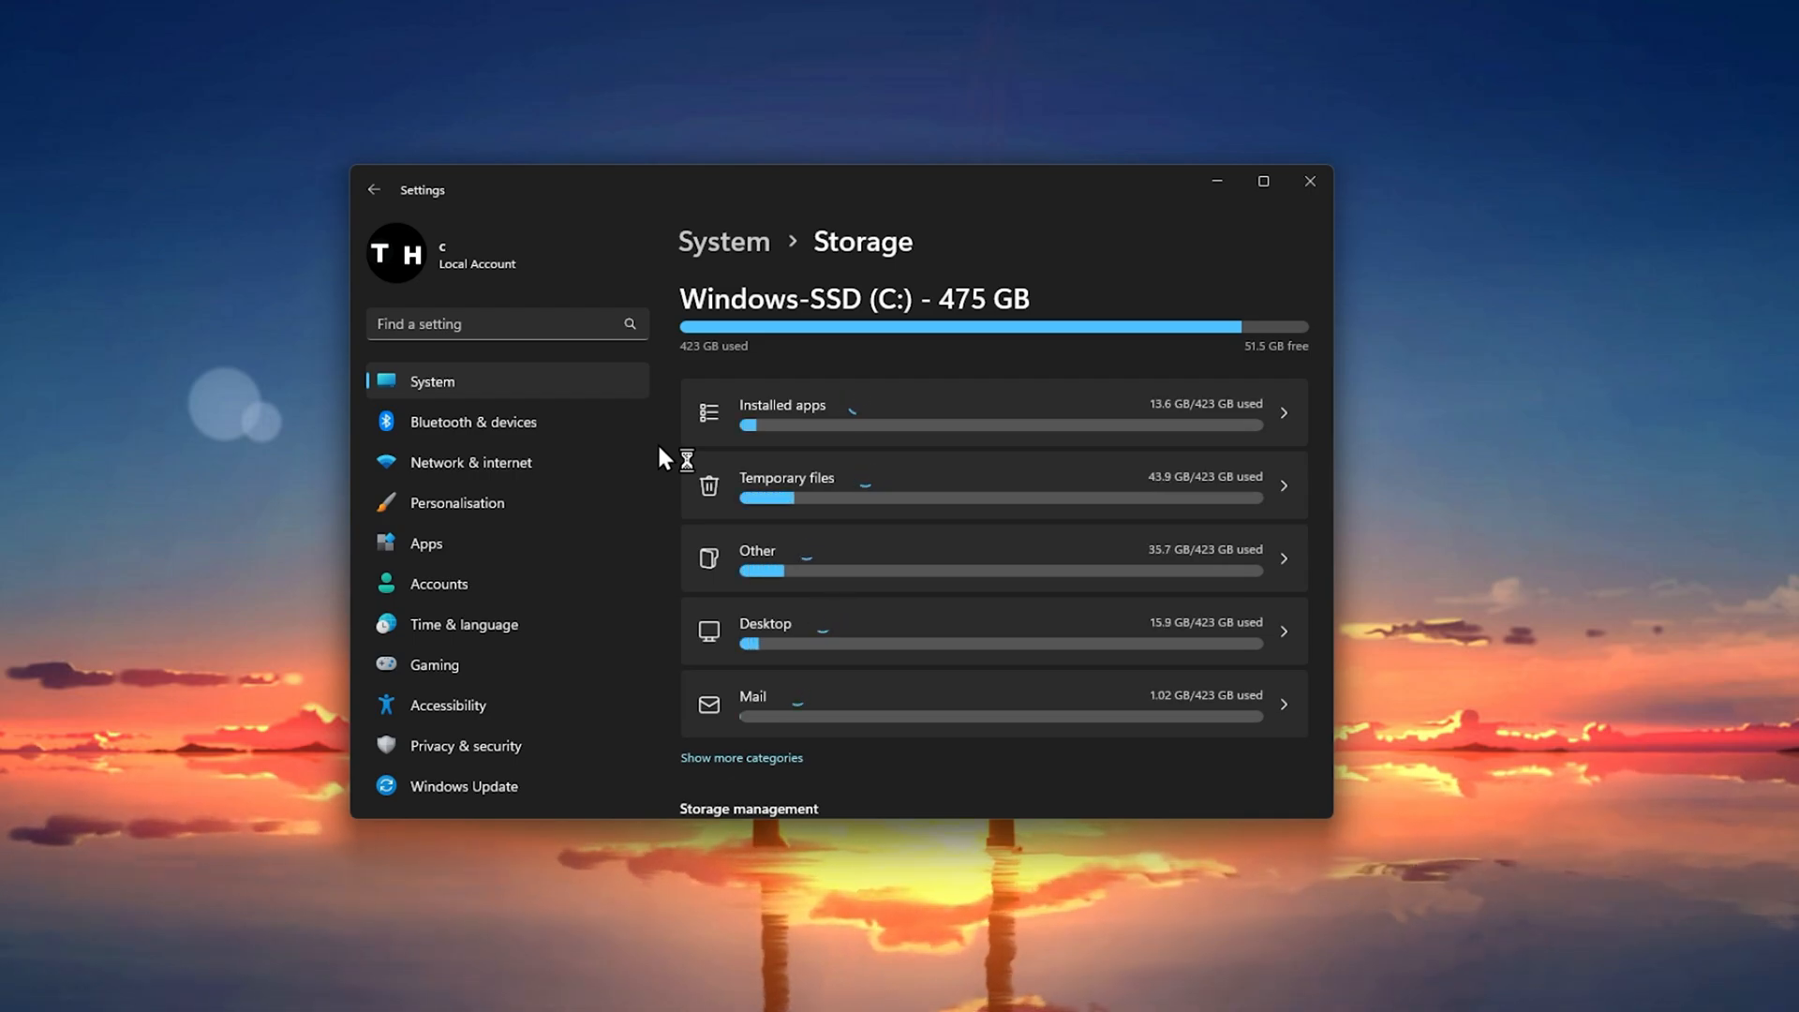
click(994, 483)
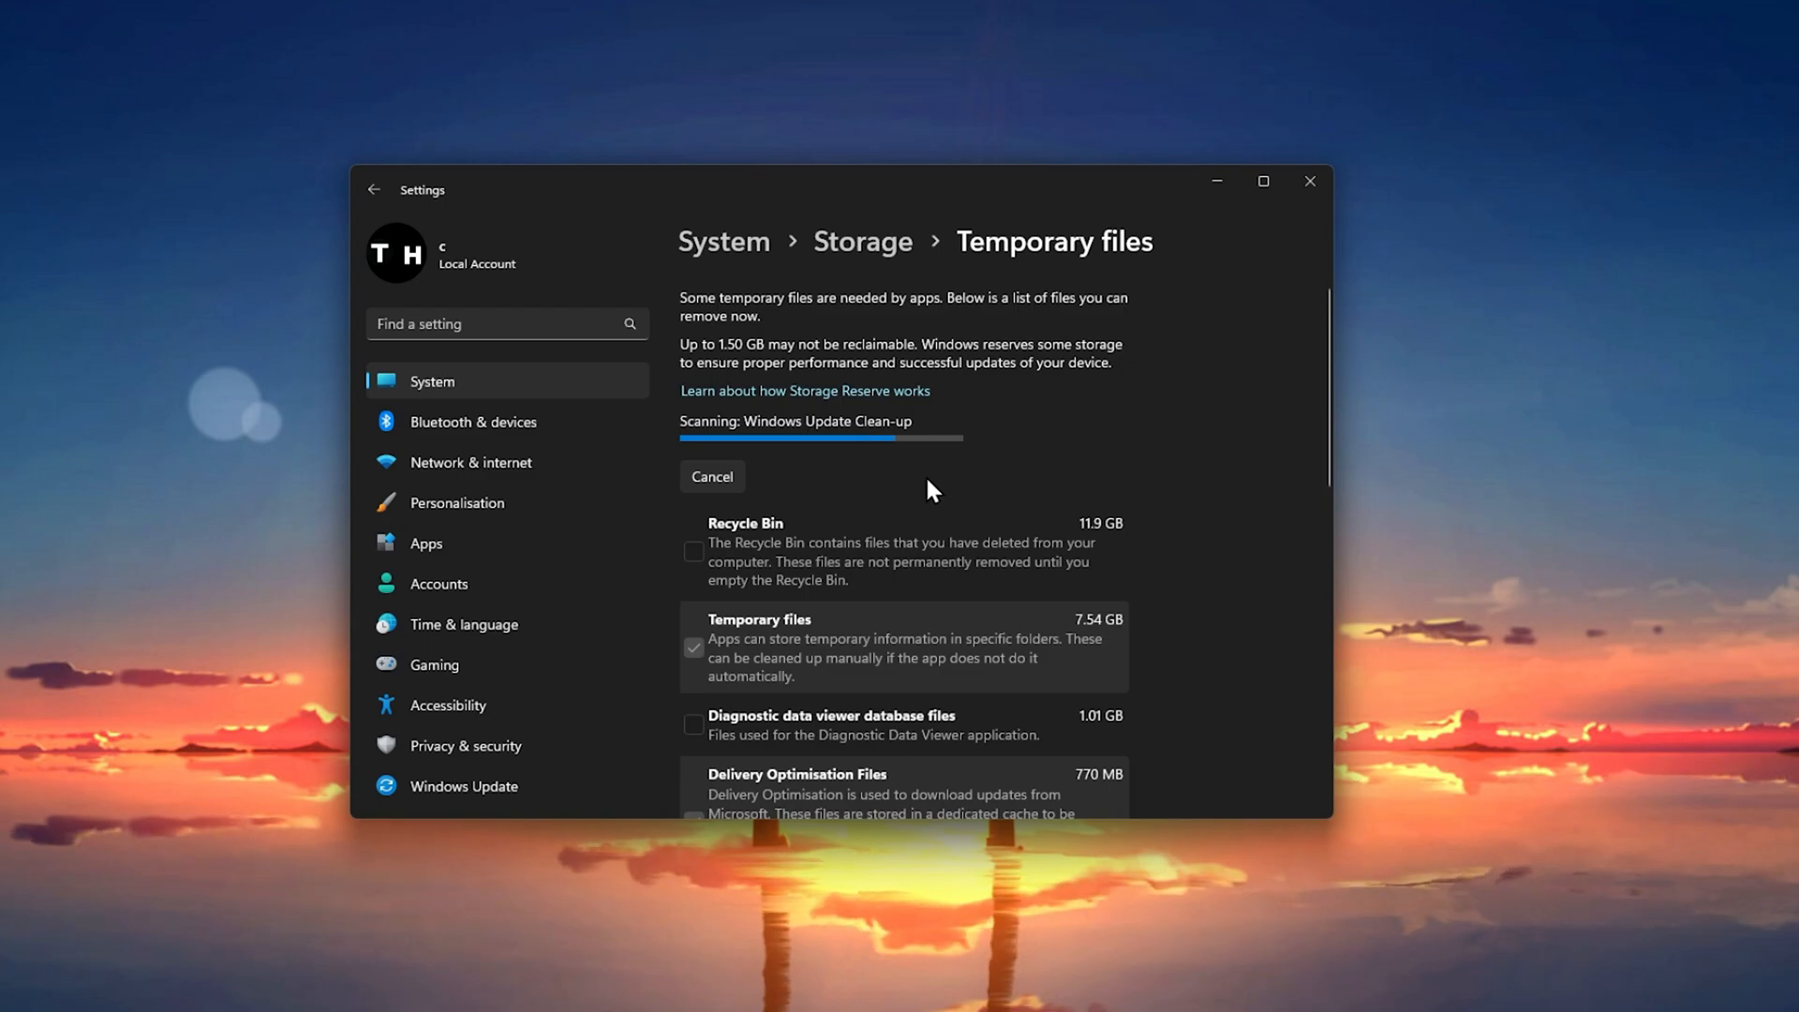
scroll(down, 3)
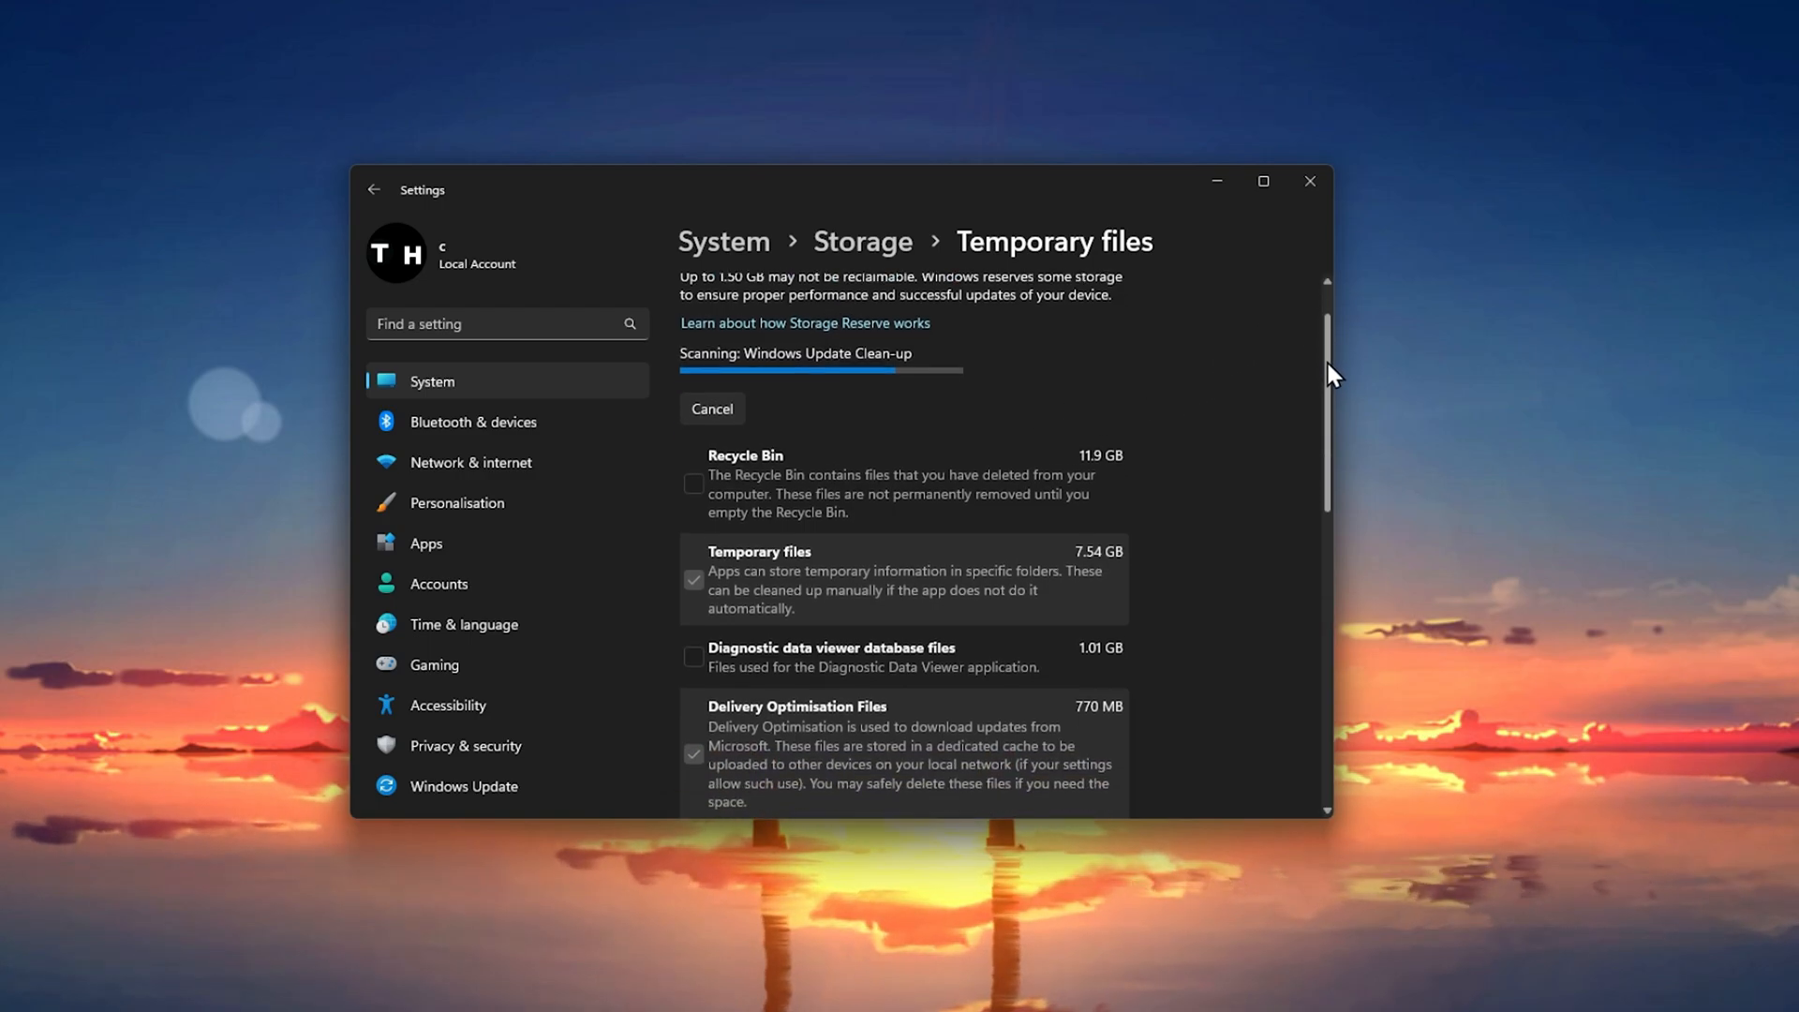
scroll(down, 3)
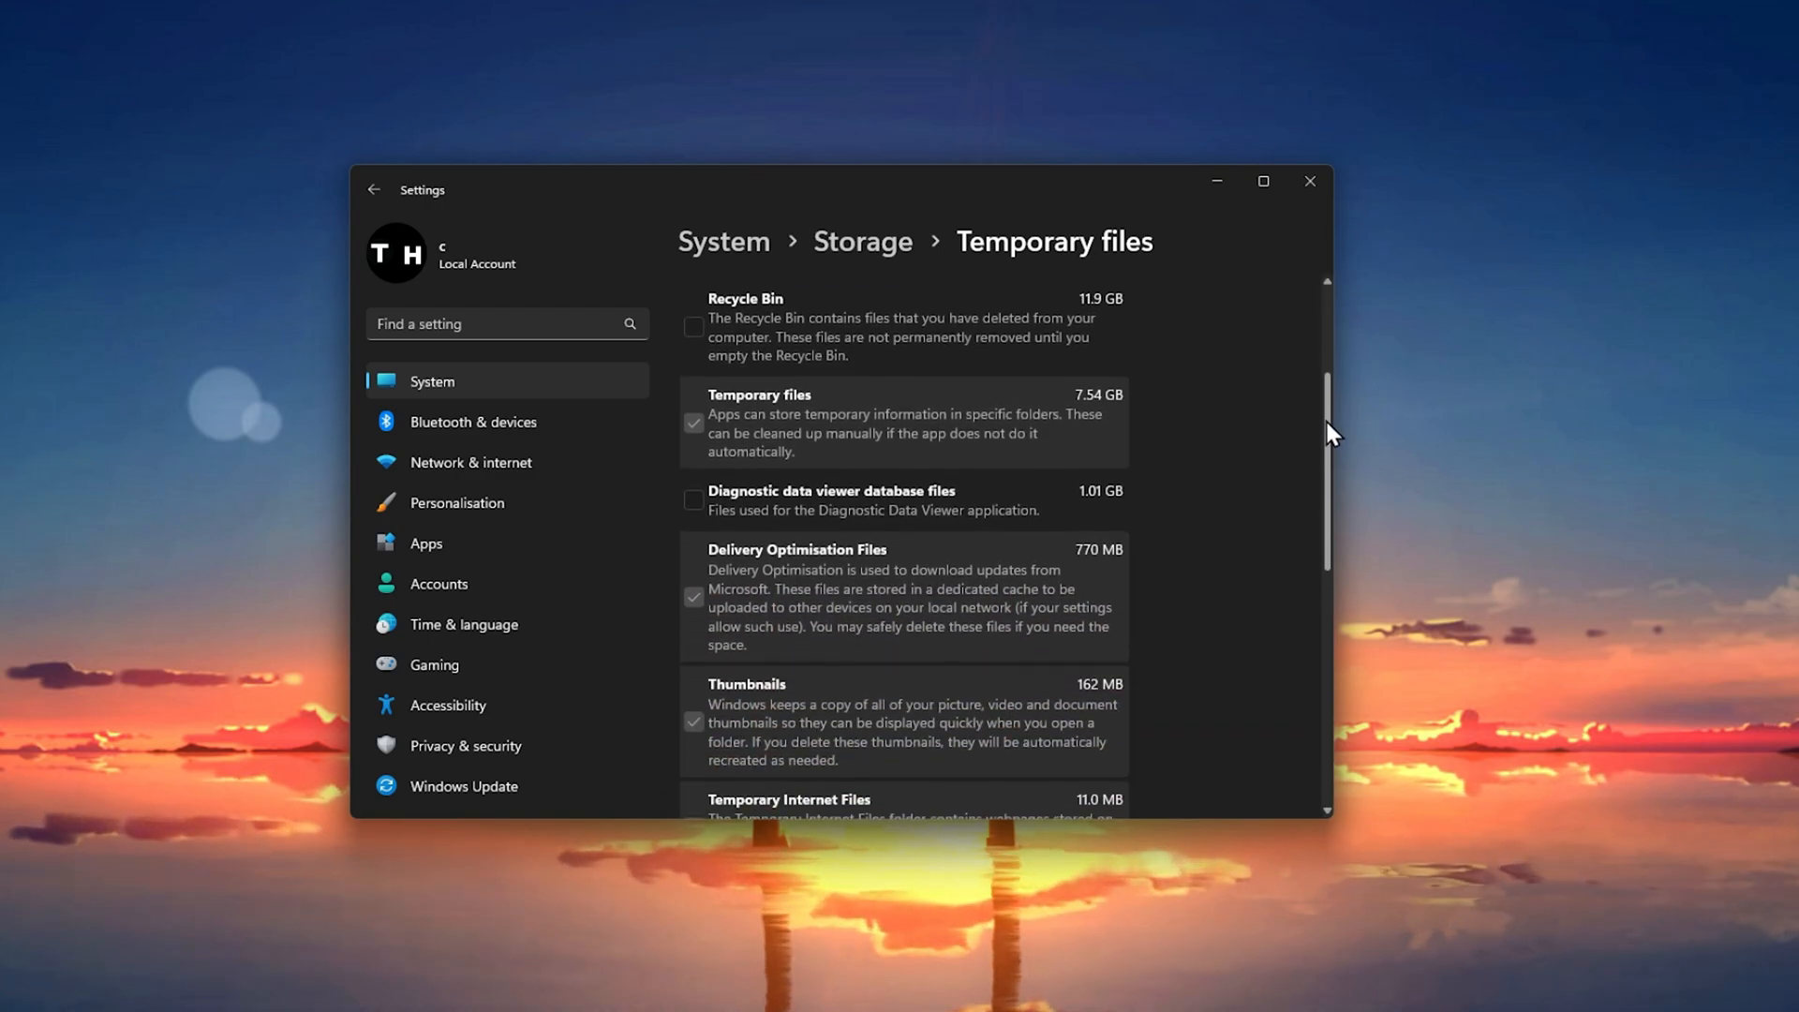
scroll(down, 3)
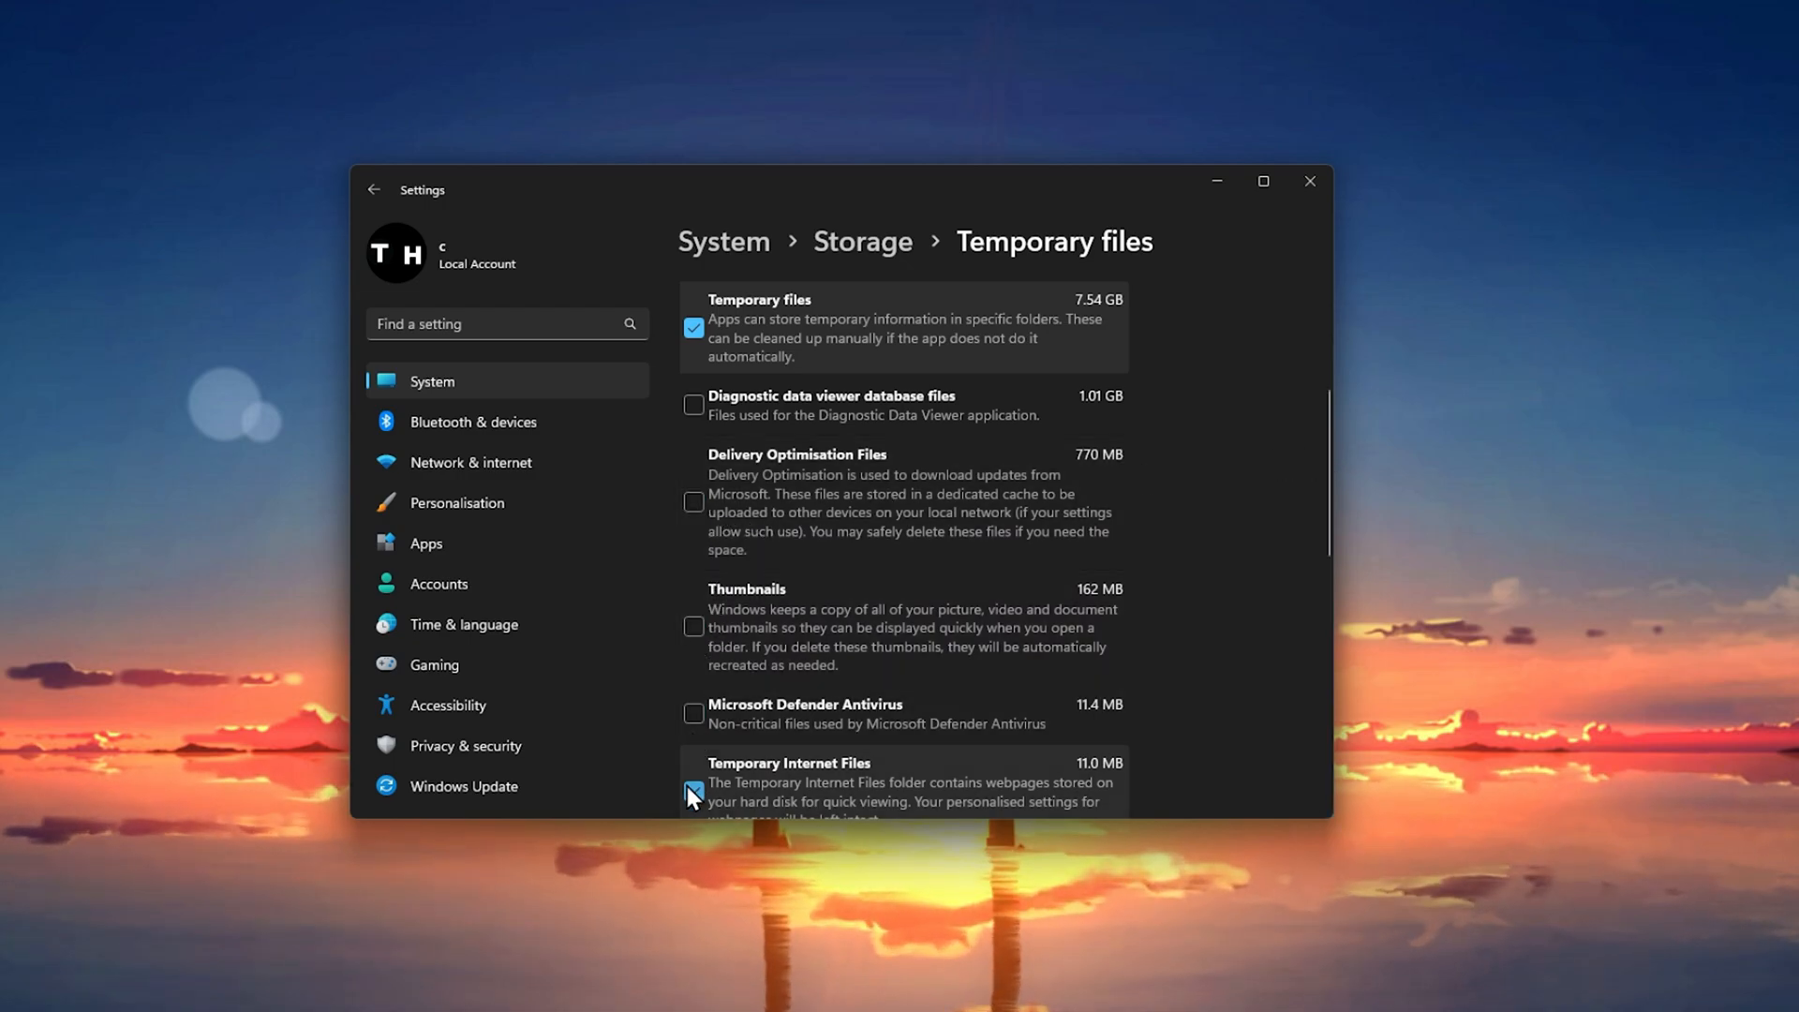
scroll(up, 3)
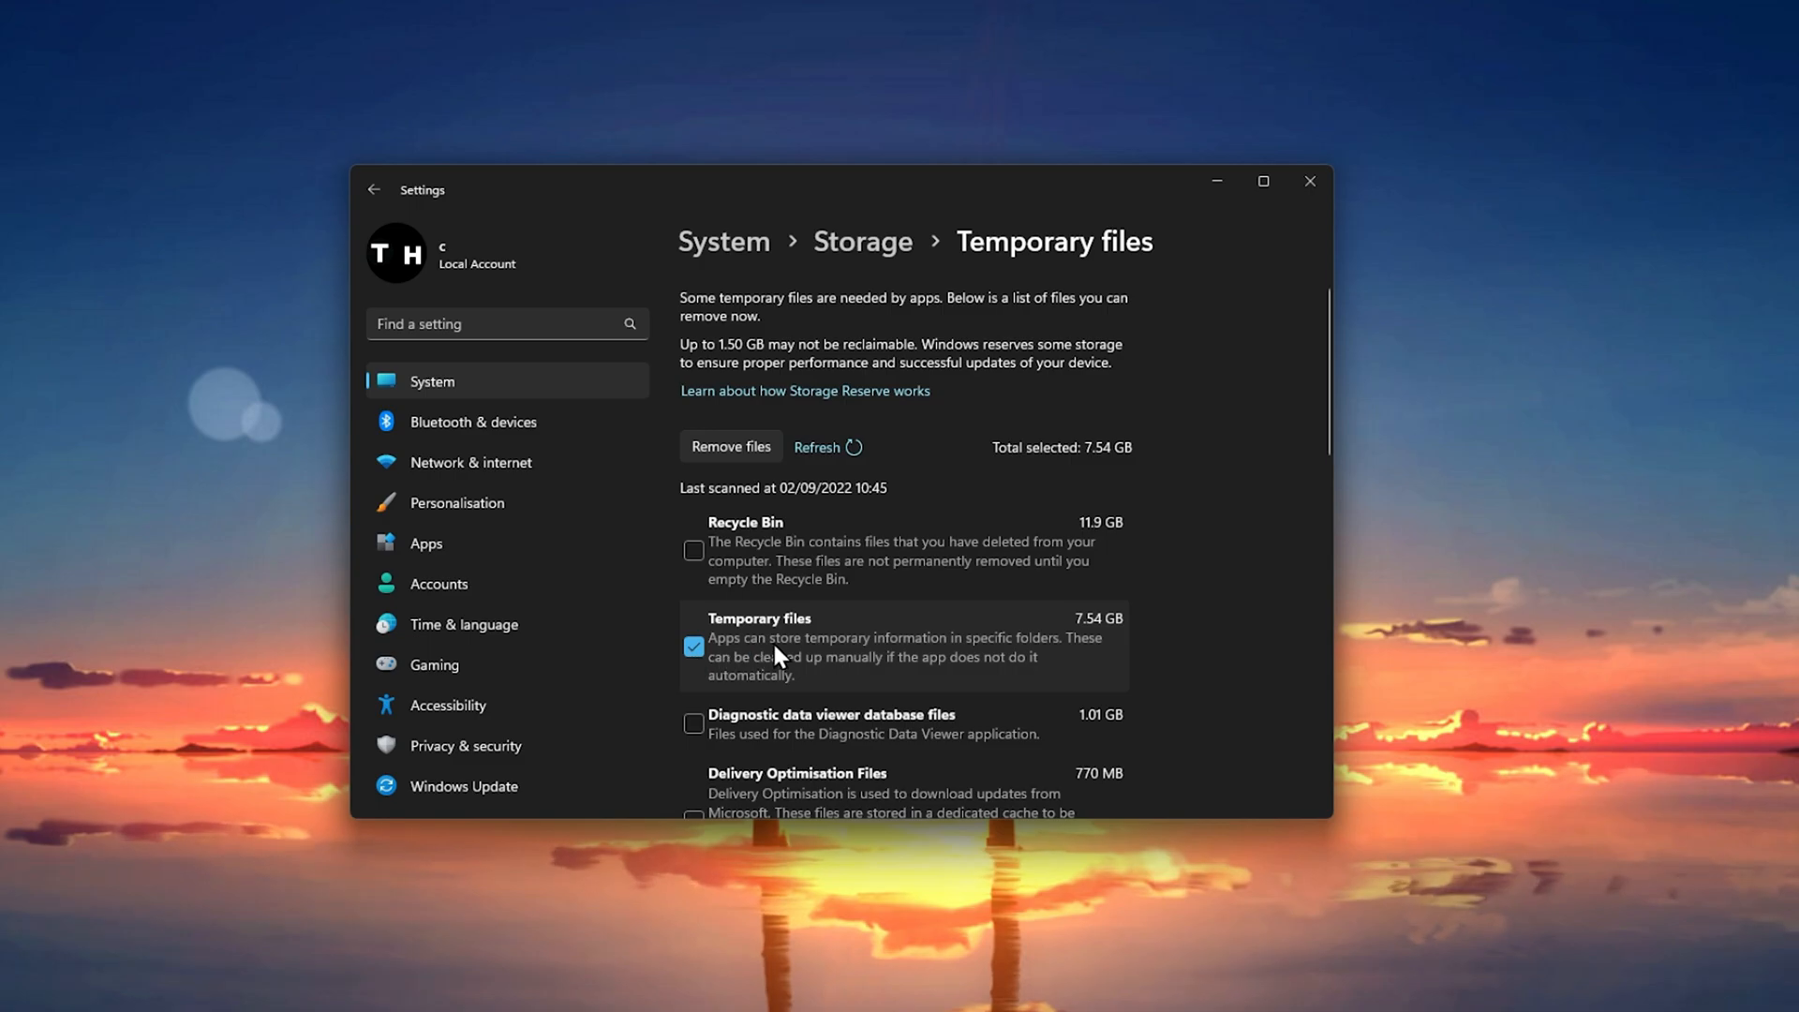
Step: Remove the selected temporary files and confirm the permanent deletion
click(729, 446)
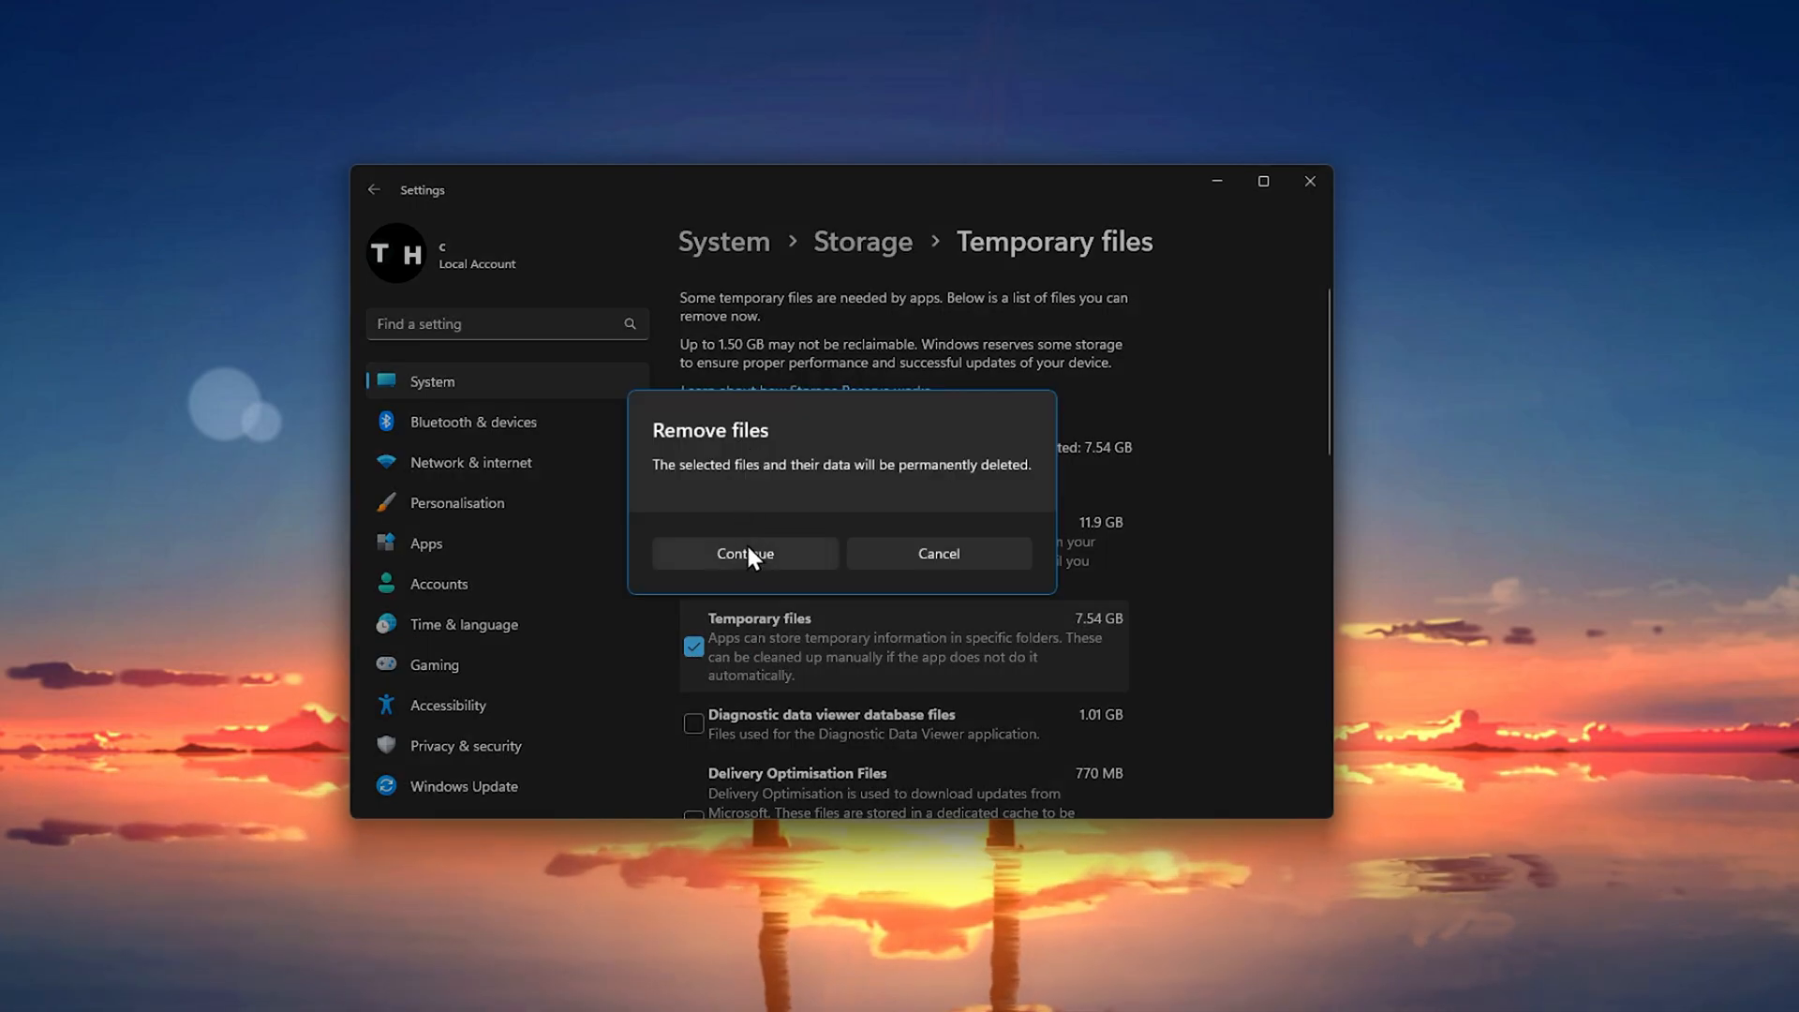
click(744, 553)
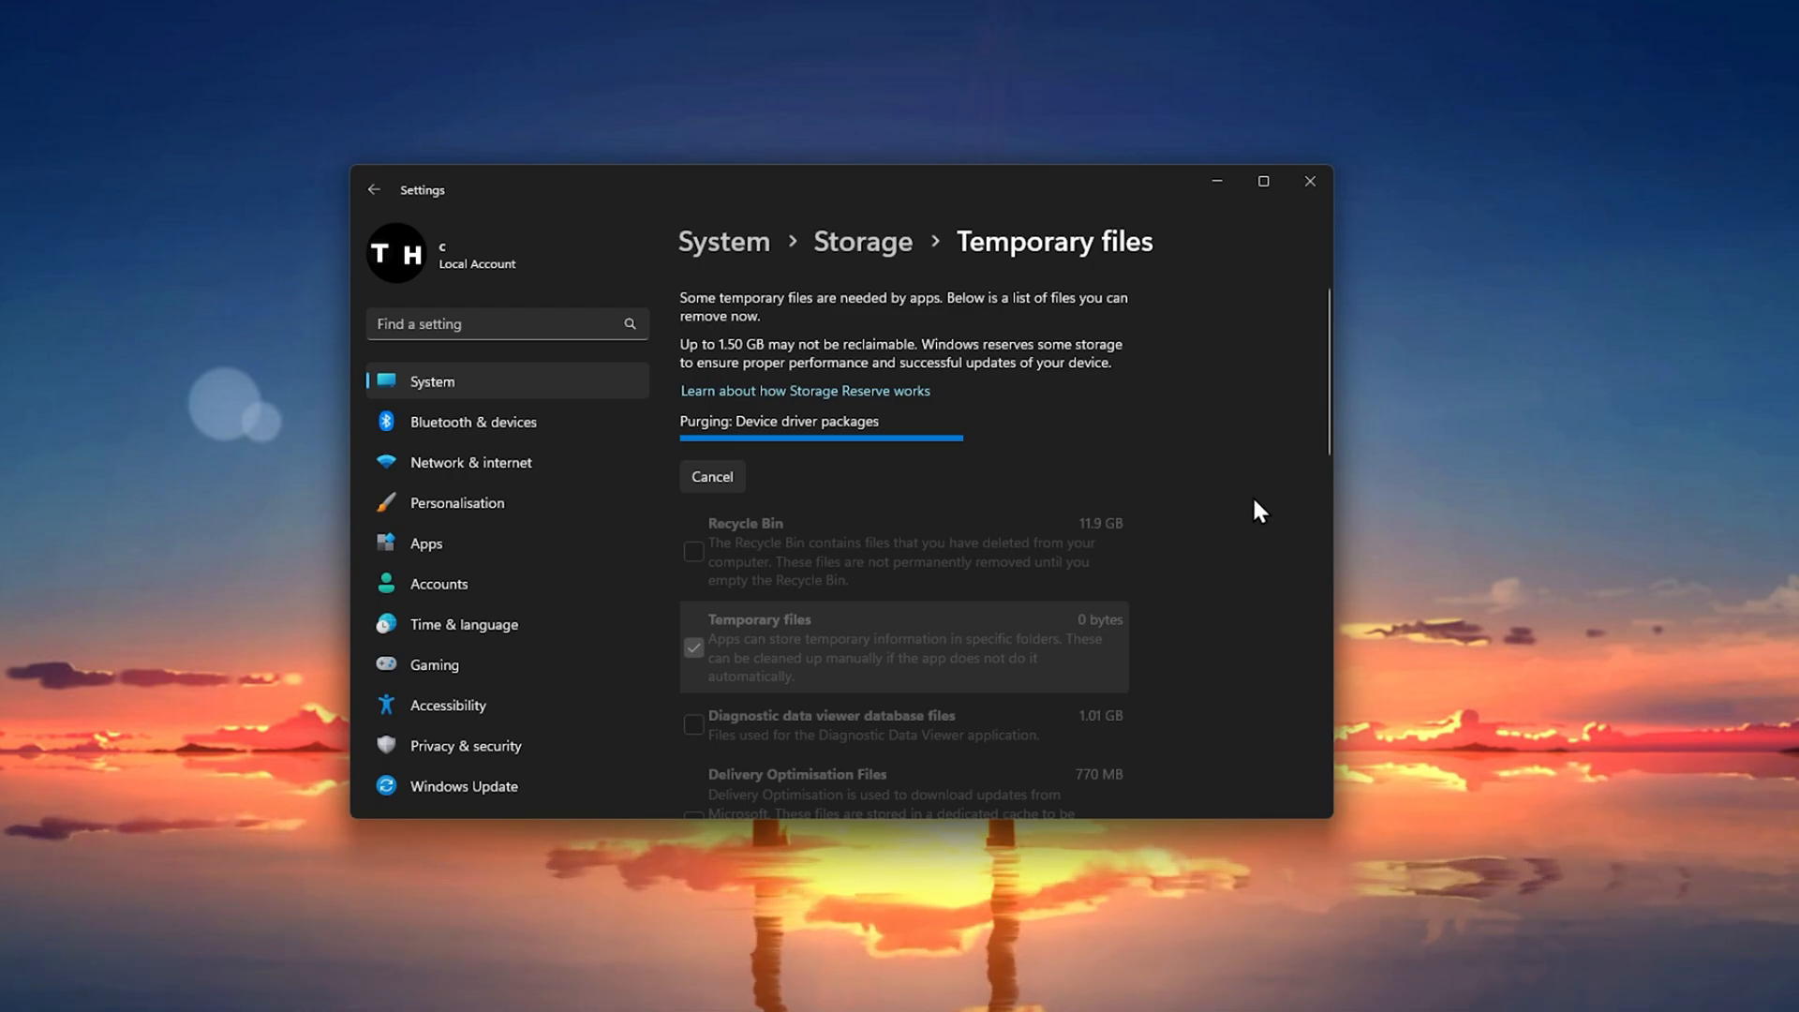
mouse_move(1251, 510)
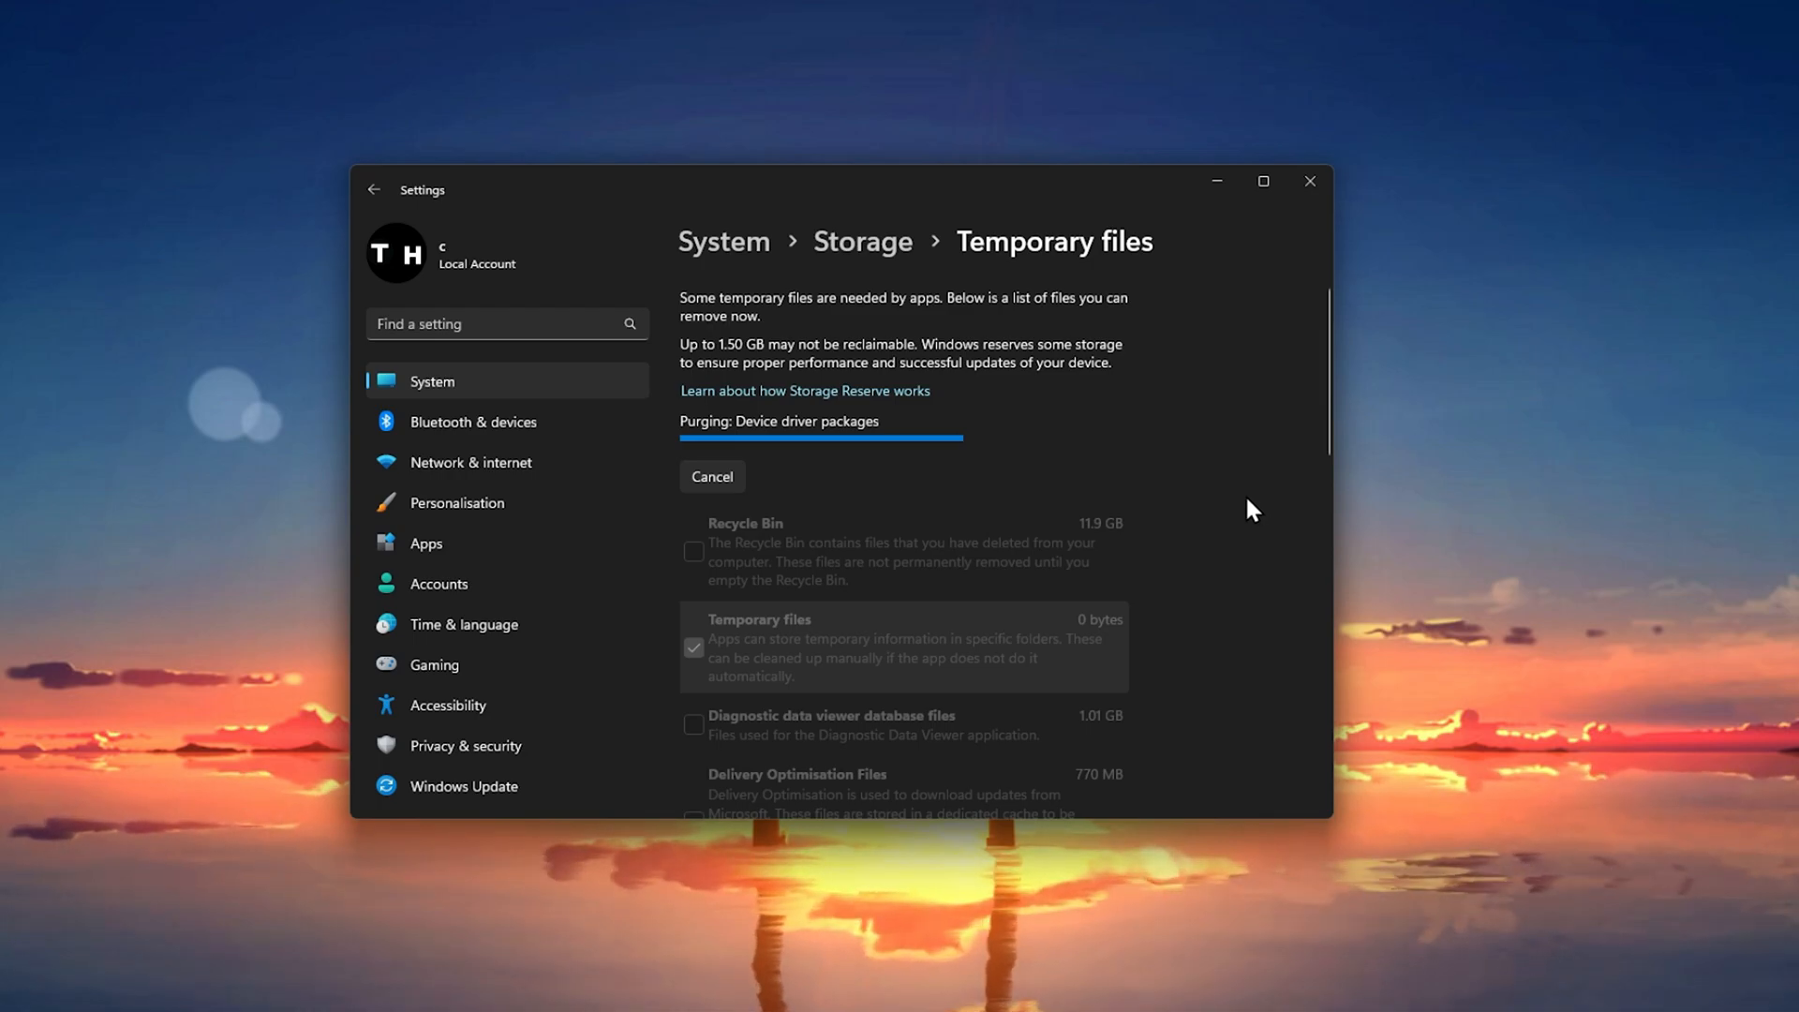
mouse_move(1260, 519)
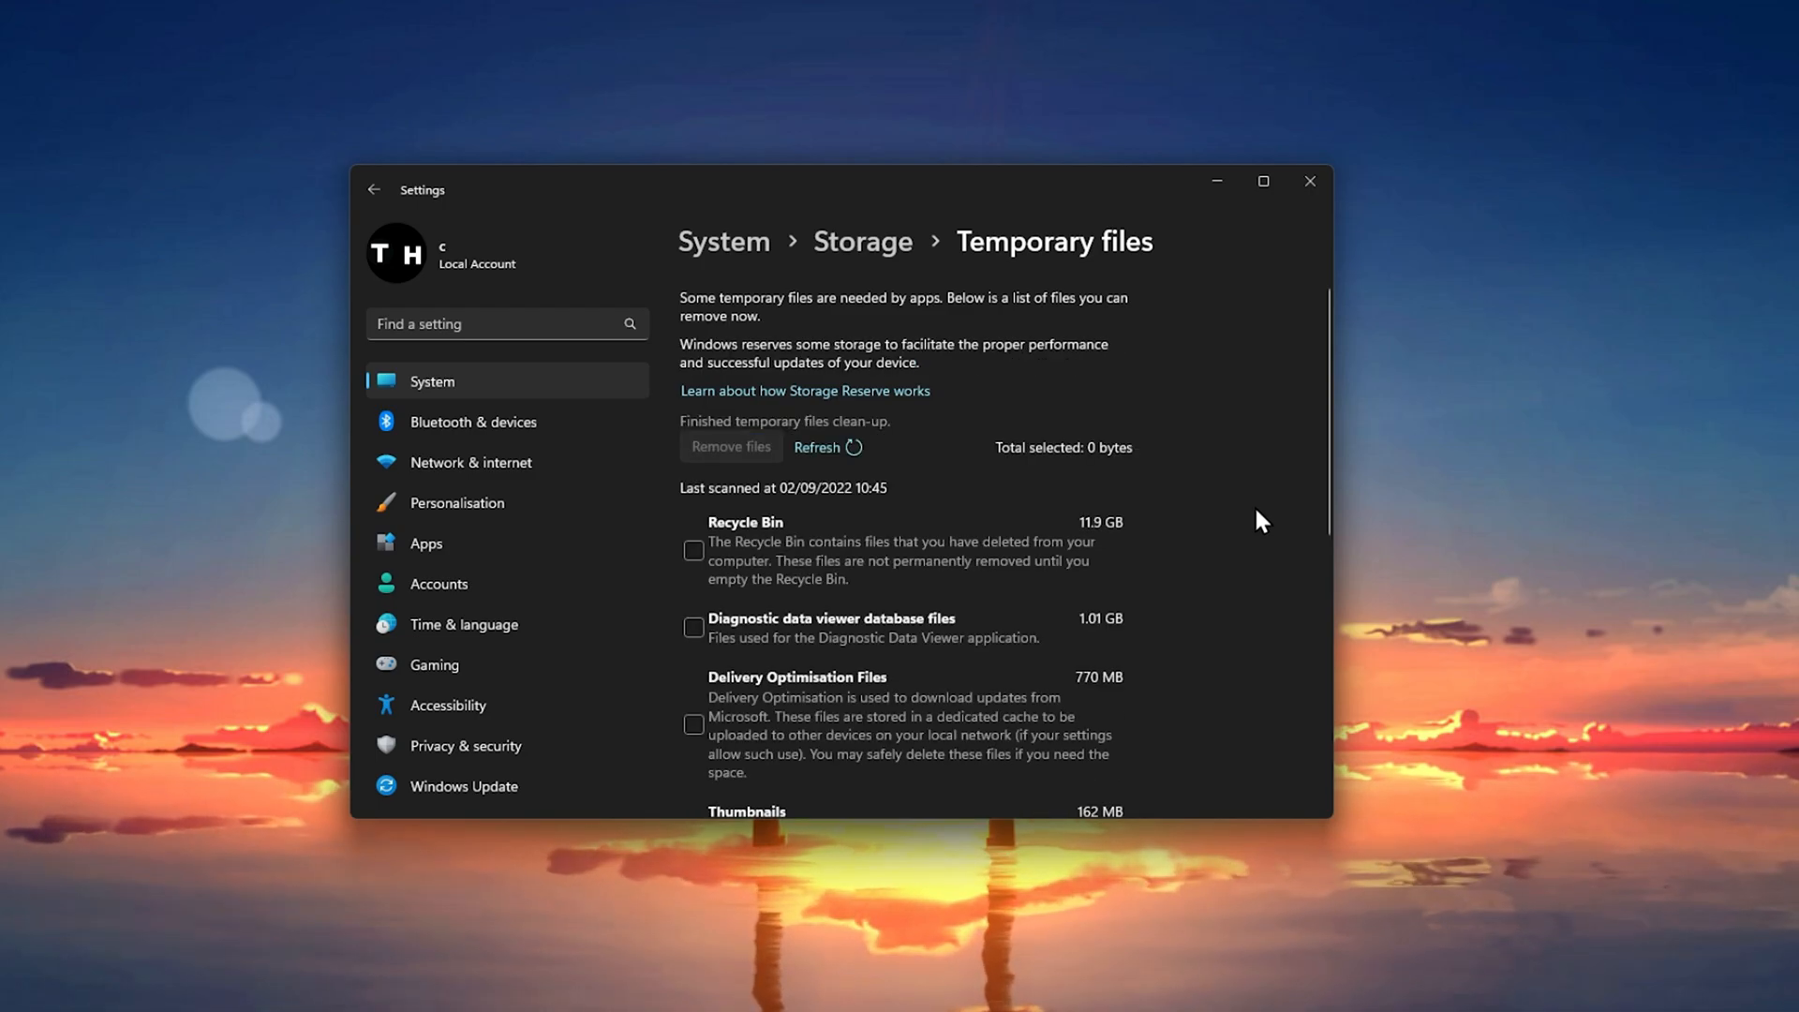
Step: Switch to the Windows Update page showing a restart is required
click(463, 785)
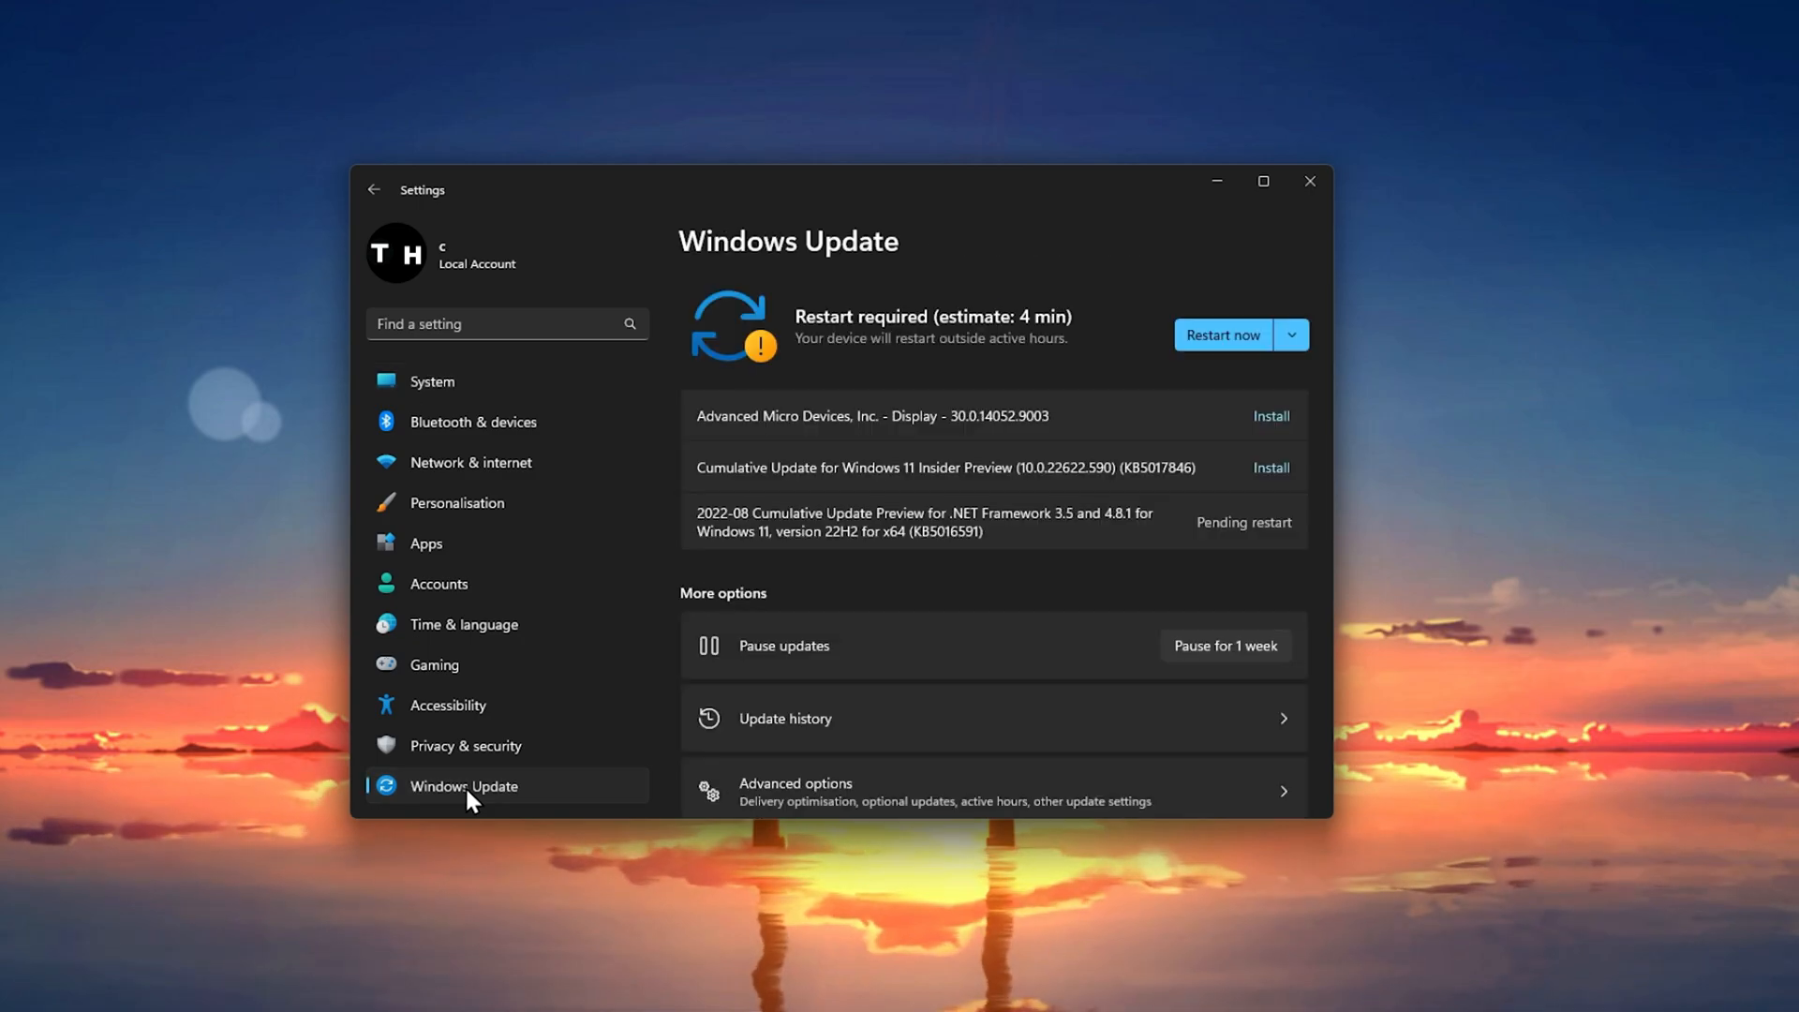
mouse_move(1224, 365)
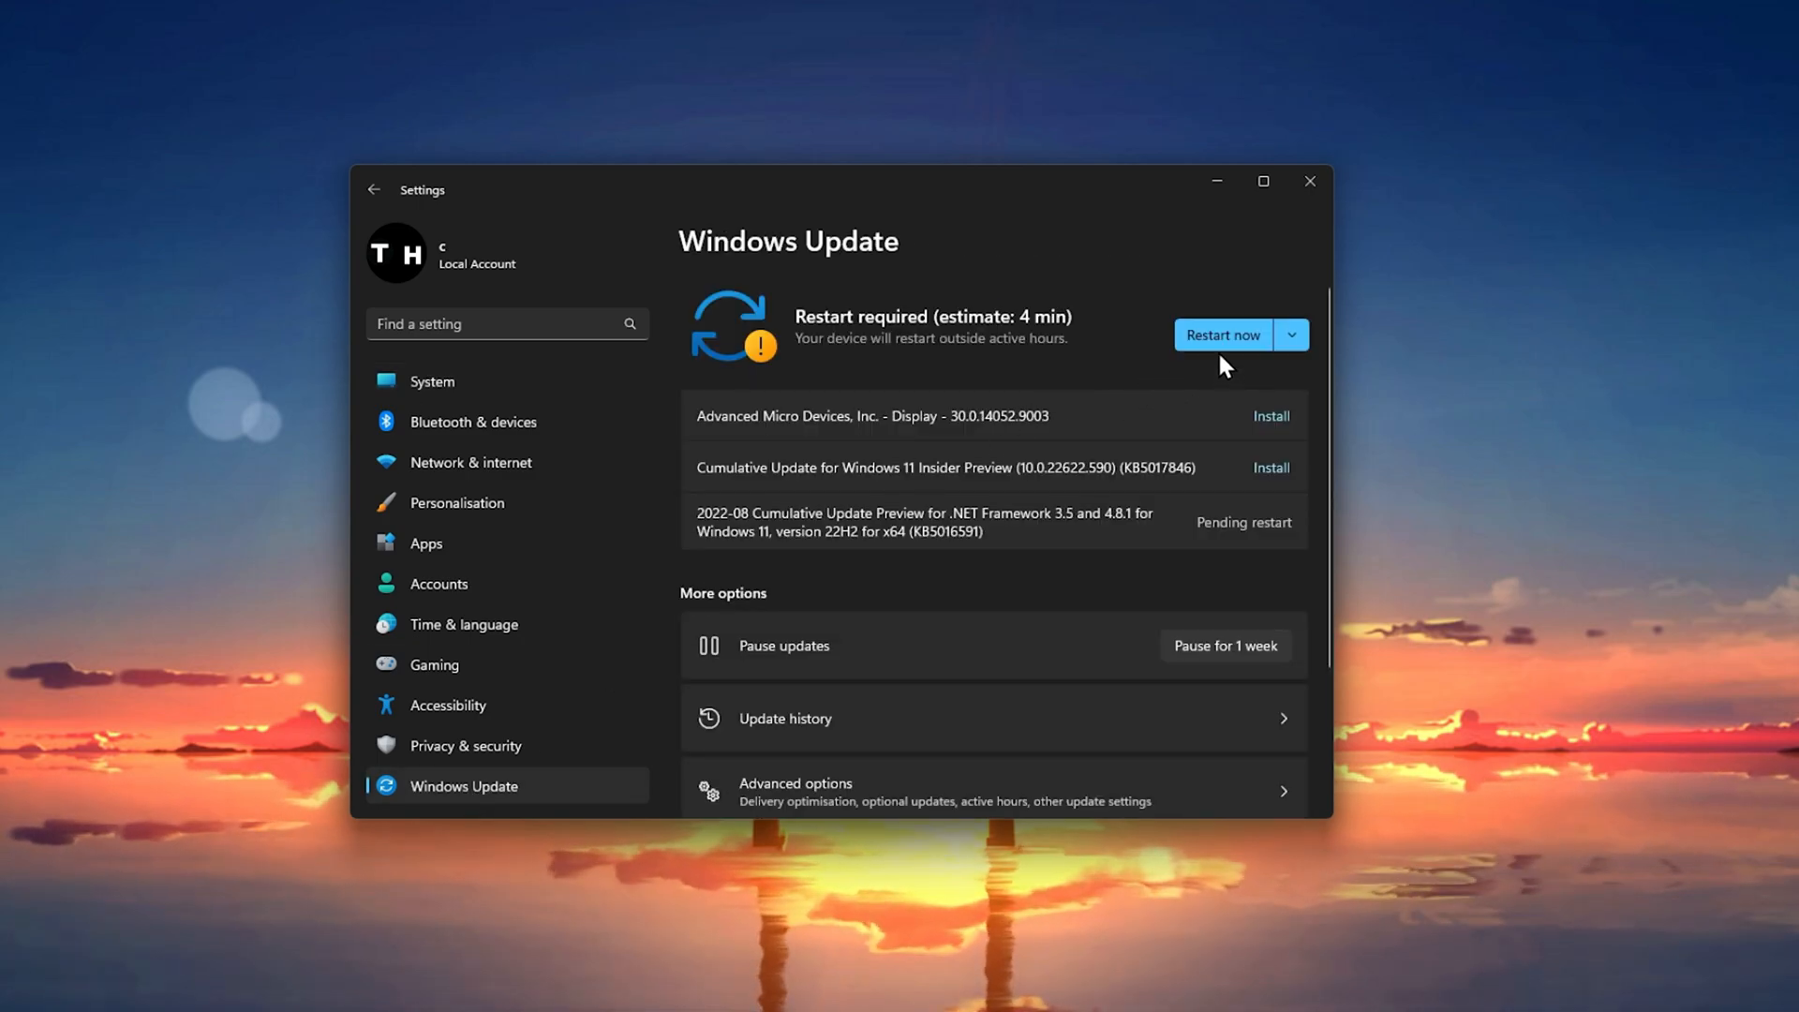